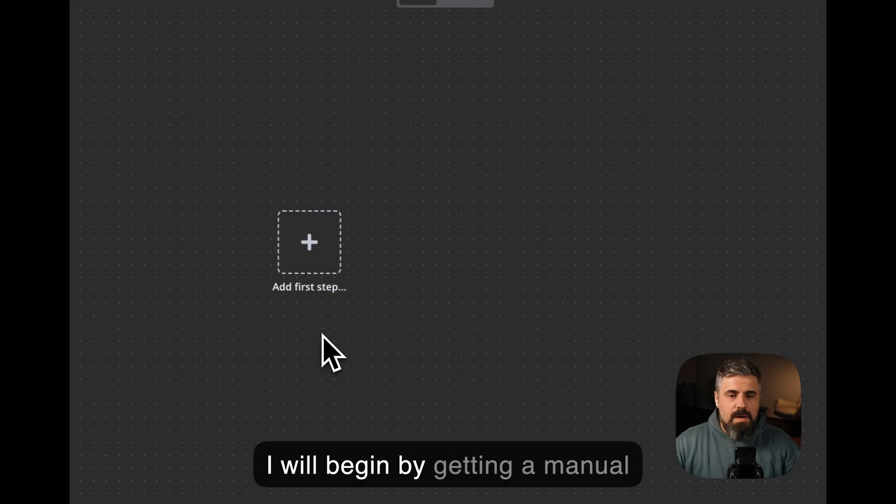
Make 'Trigger manually' the first step of the empty workflow
left_click(309, 242)
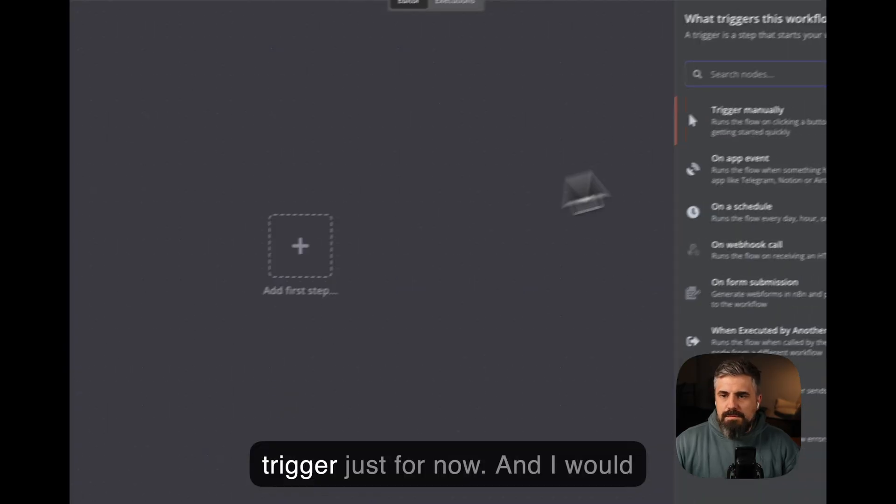
left_click(746, 109)
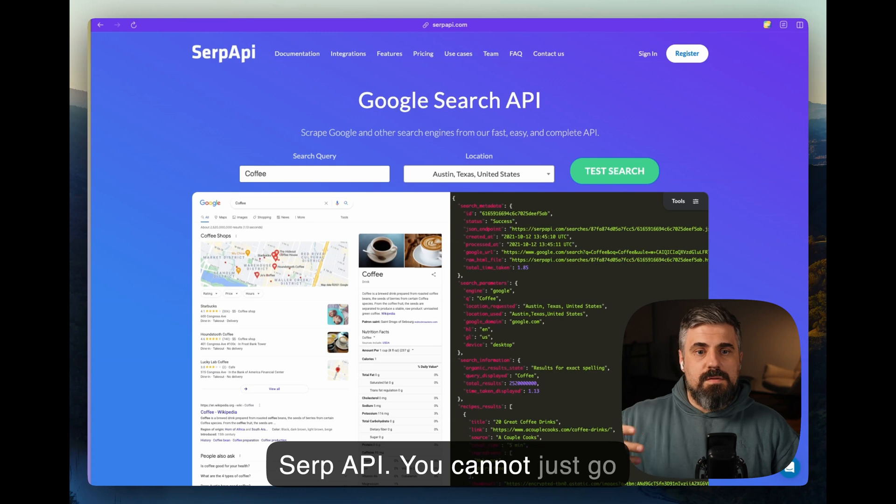
Browse the SerpApi site and register for a free SerpApi account
scroll("down", 3)
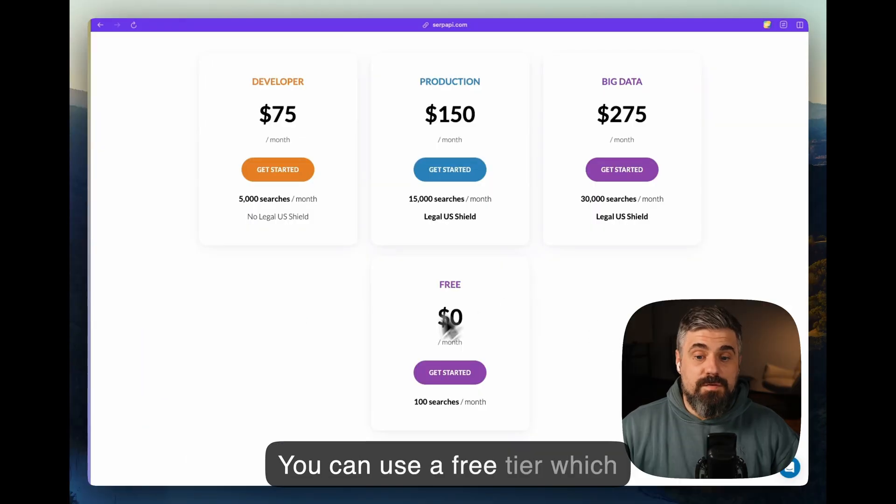
mouse_move(500, 412)
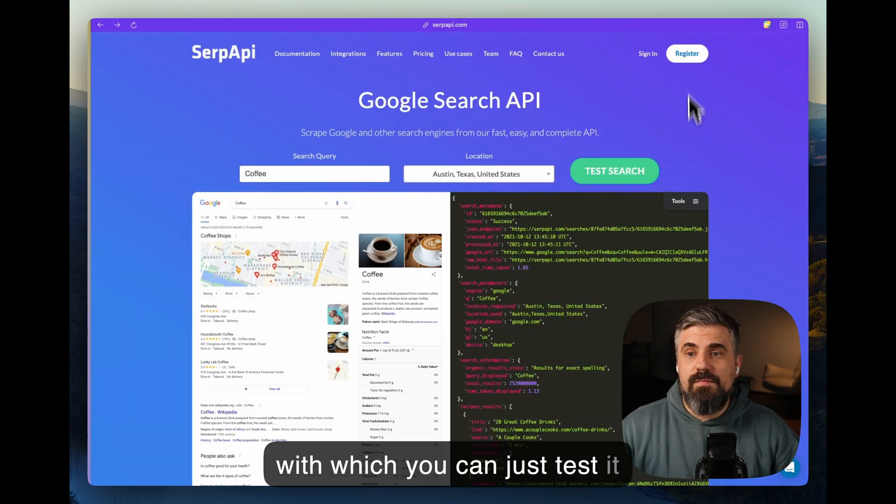
left_click(686, 53)
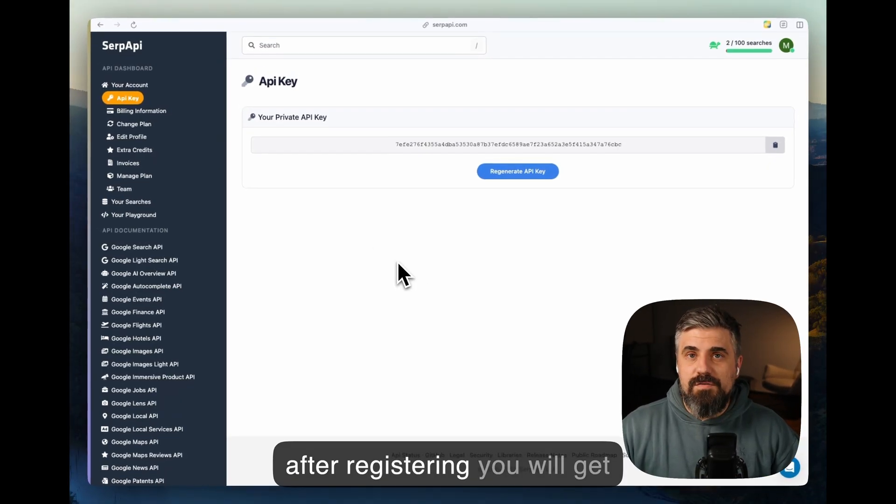
mouse_move(484, 311)
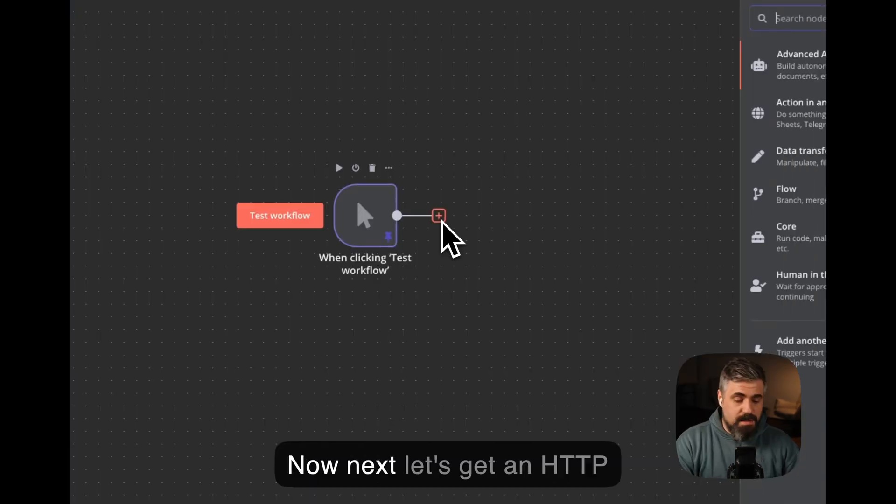
Add an HTTP Request node after the trigger, named SerpAPI Request
type("htt")
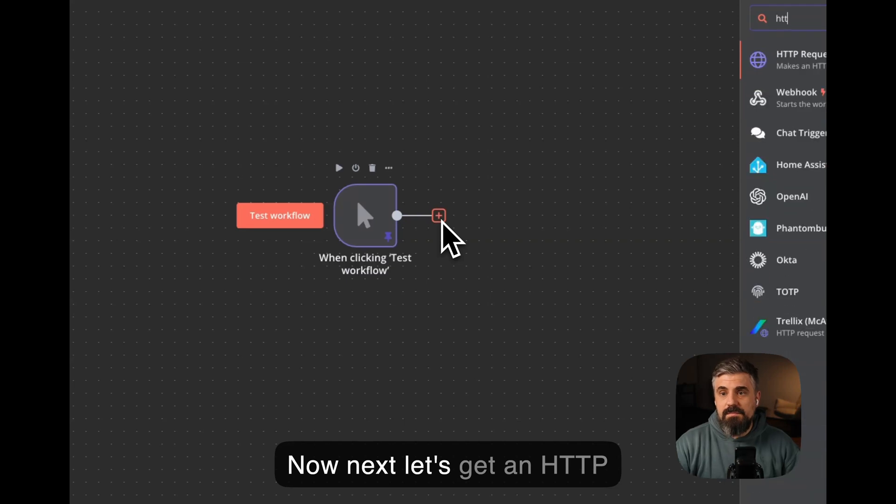
left_click(800, 59)
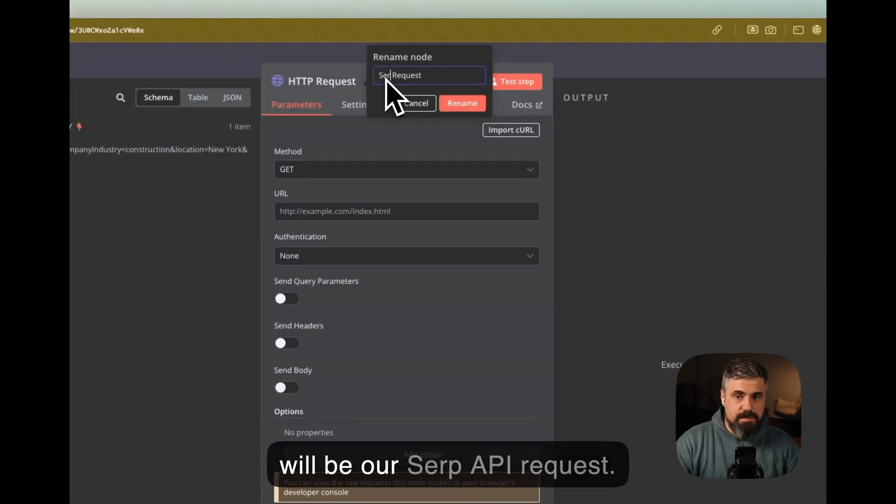
left_click(461, 104)
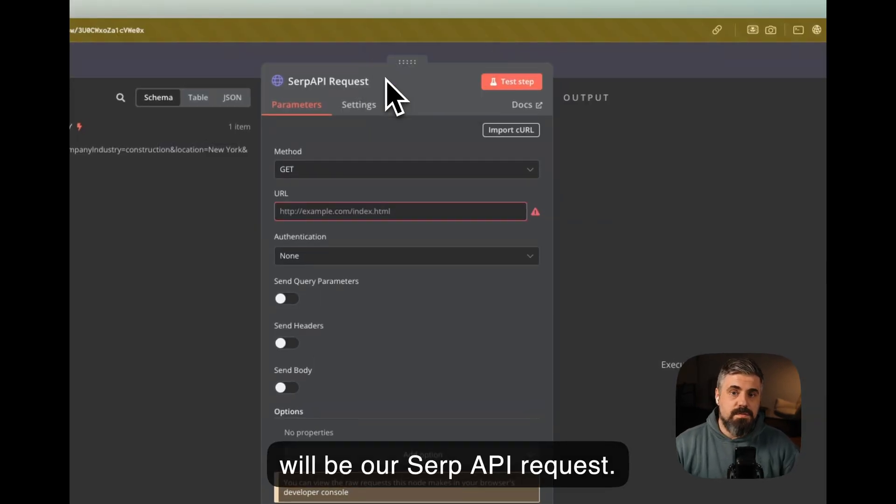
mouse_move(326, 177)
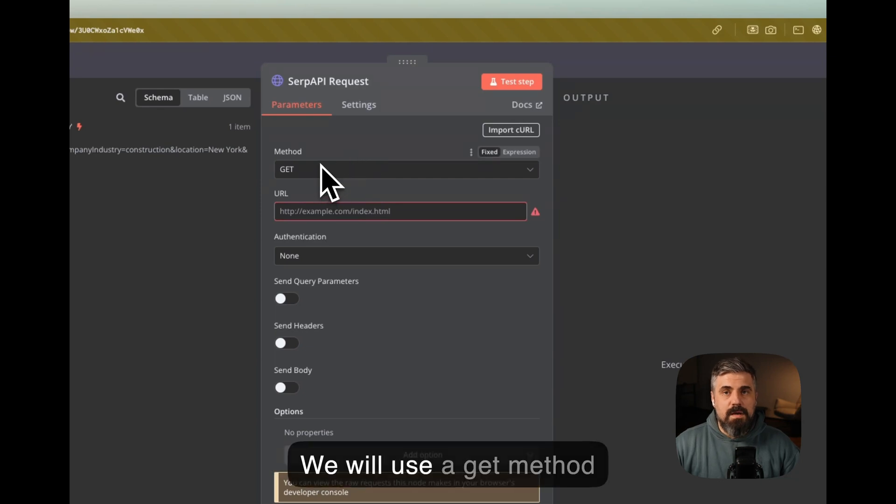
mouse_move(360, 178)
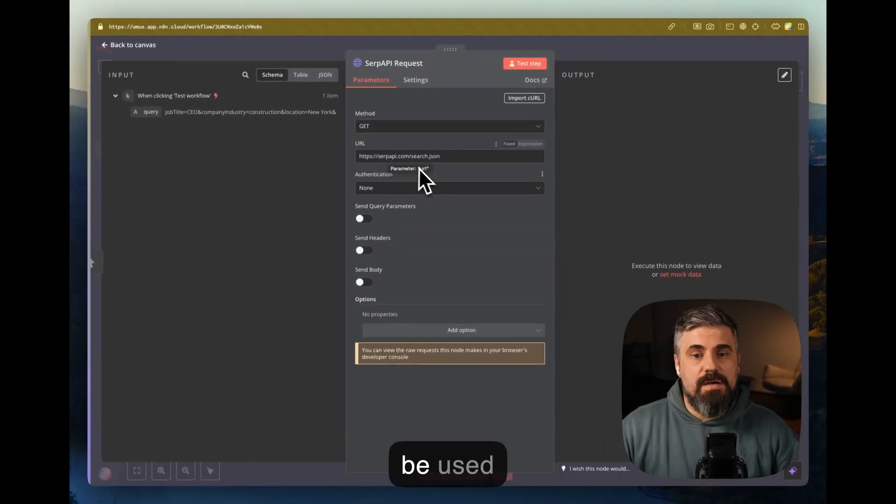
mouse_move(451, 177)
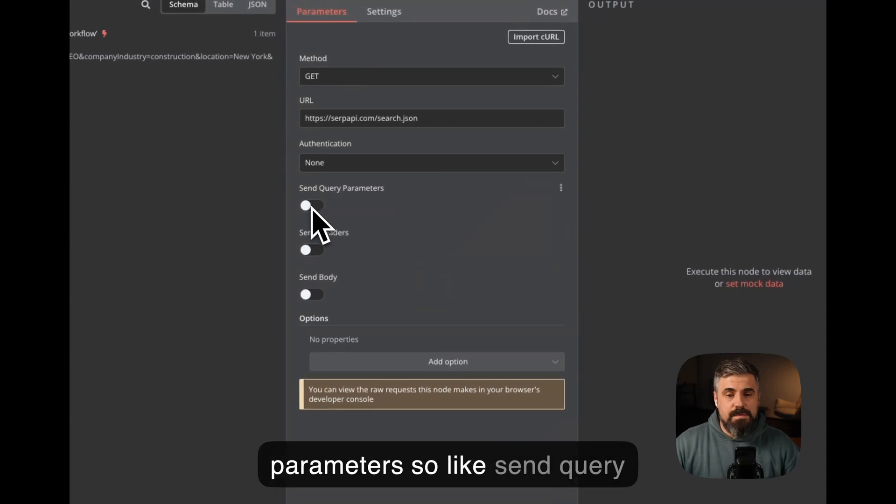
Enable query parameters and add the q parameter and hl=en
left_click(312, 206)
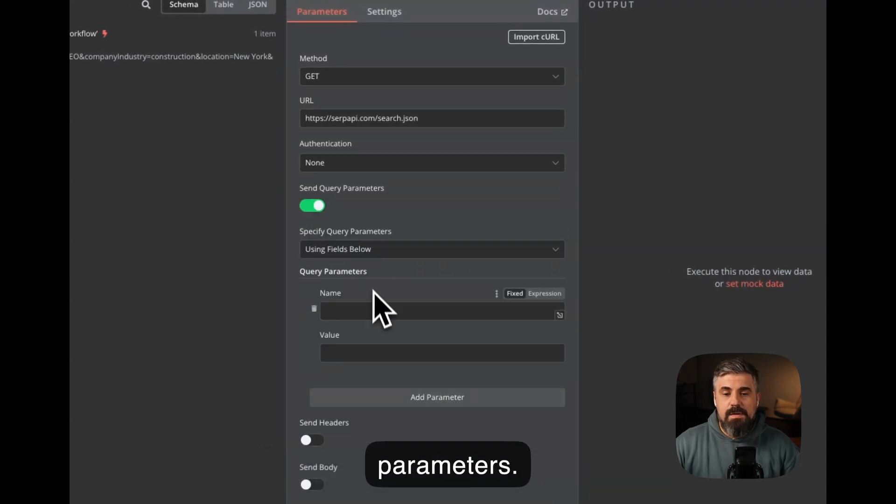
left_click(440, 311)
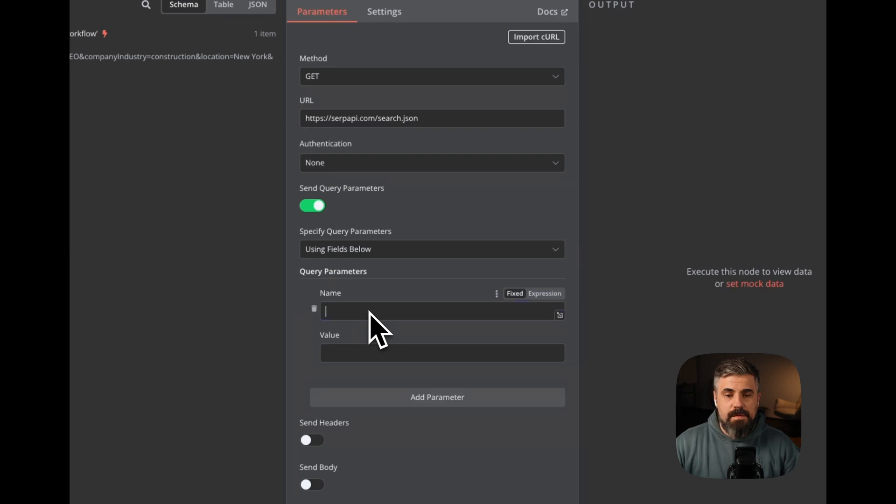
type("q")
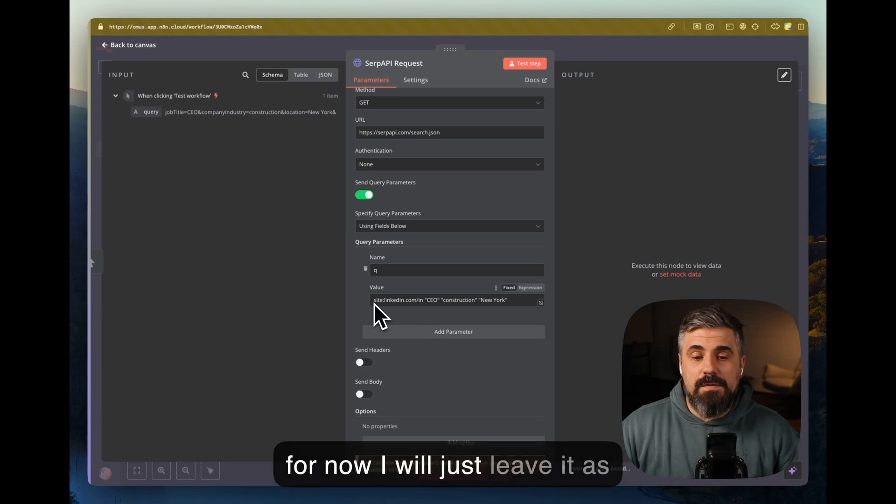
mouse_move(485, 317)
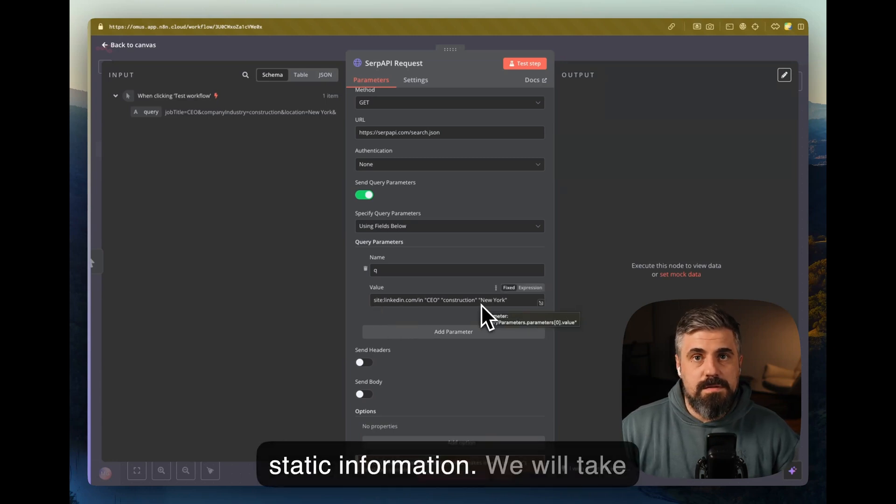
left_click(453, 331)
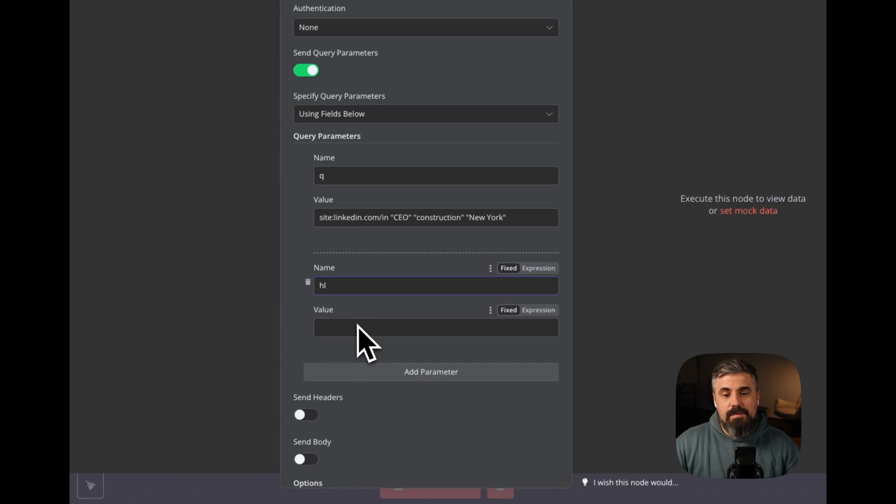
left_click(435, 327)
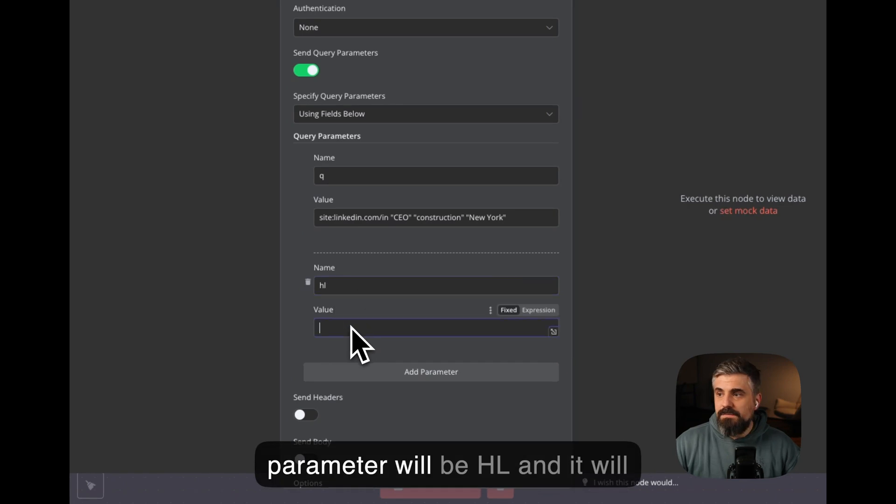
type("en")
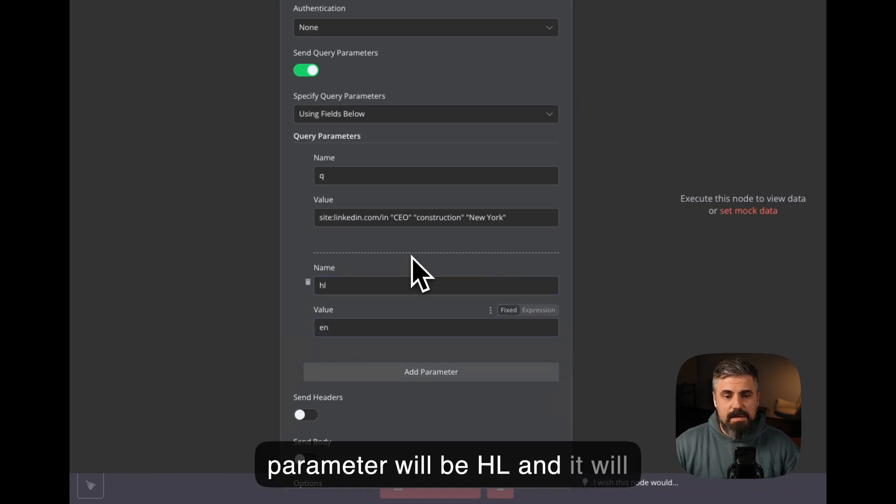
Add the api_key parameter with the SerpApi key, plus a Response option
left_click(431, 371)
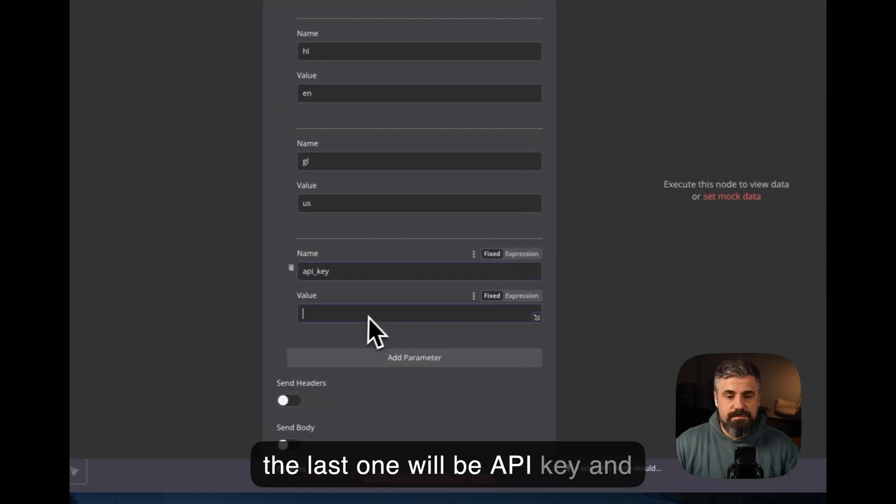
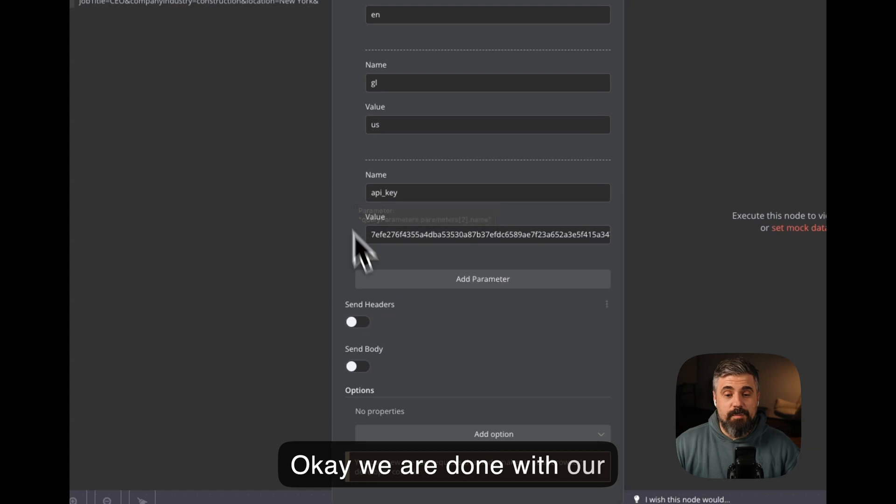
mouse_move(488, 446)
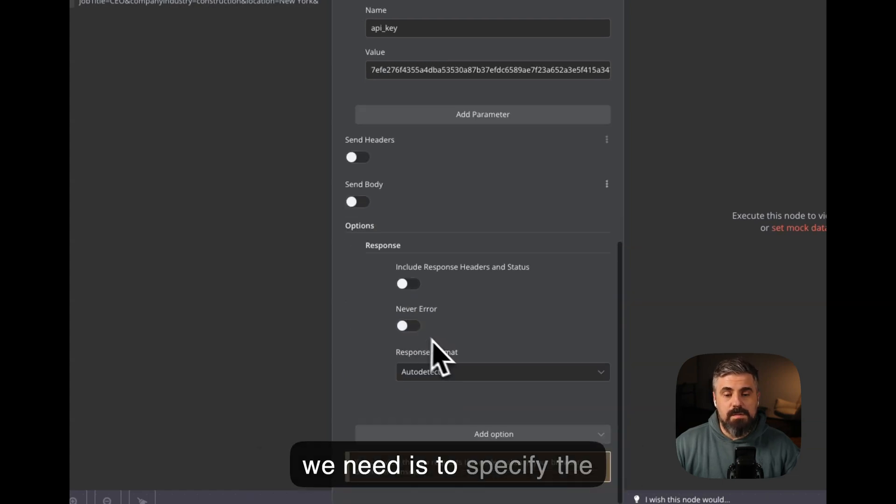
left_click(501, 372)
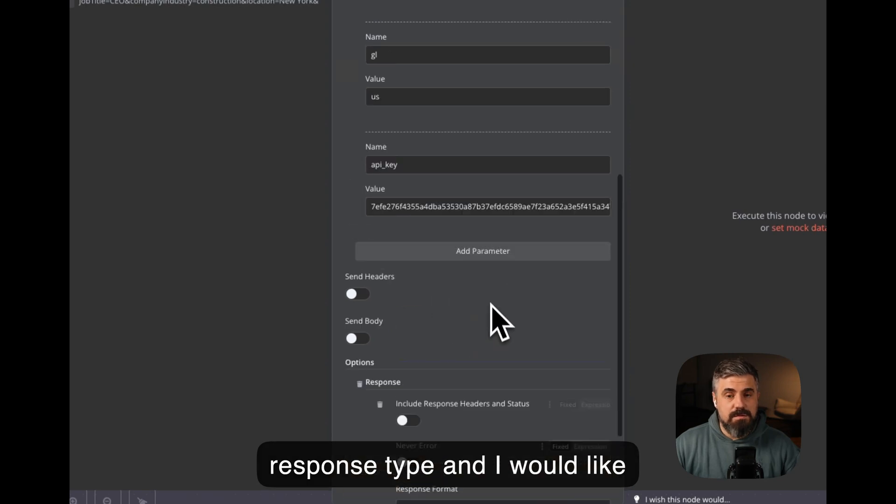
scroll("up", 3)
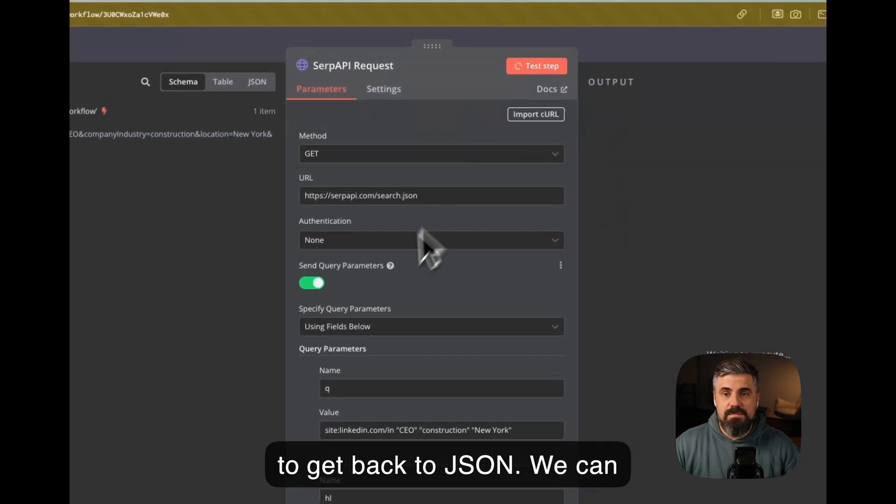
Test the SerpAPI Request and inspect the organic search results in the output
left_click(536, 66)
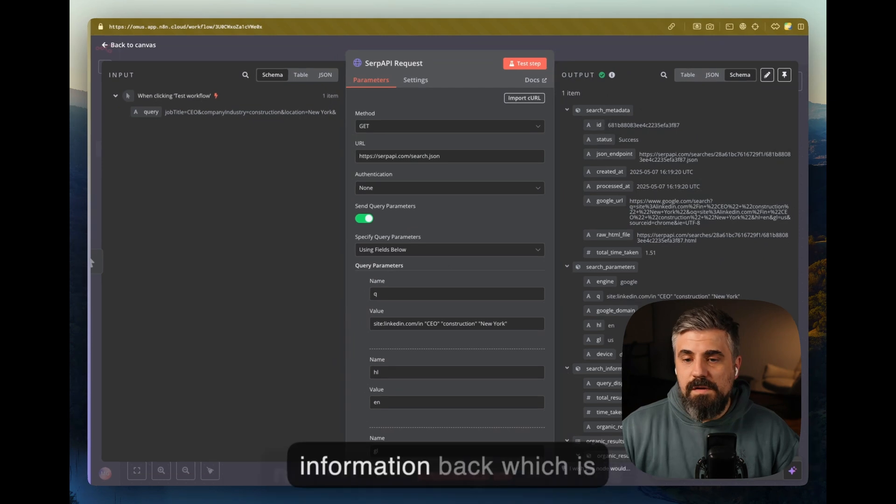
mouse_move(660, 291)
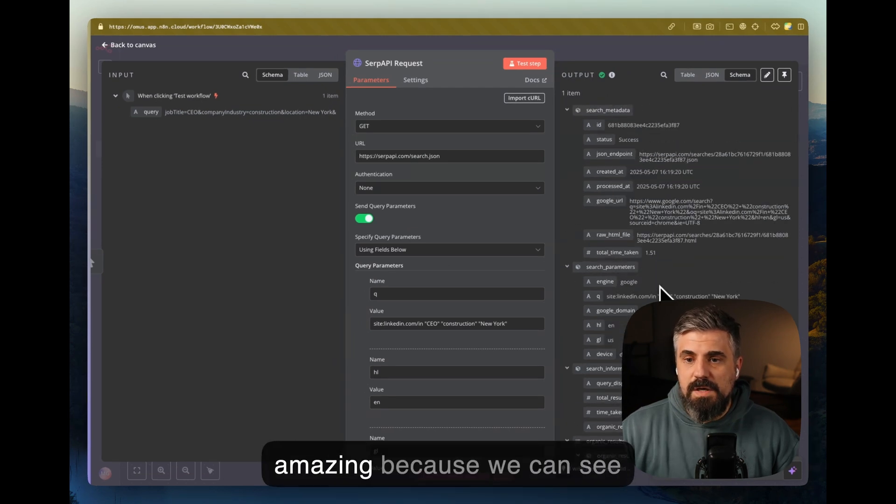
scroll("down", 3)
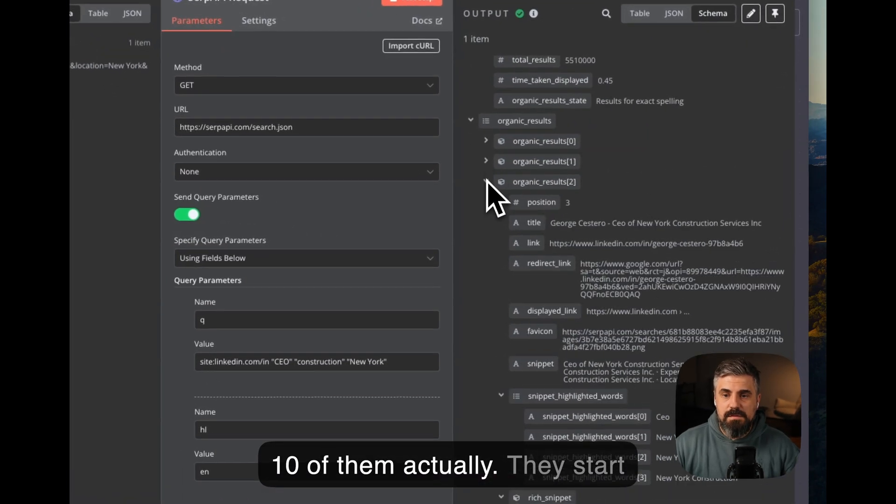
left_click(485, 182)
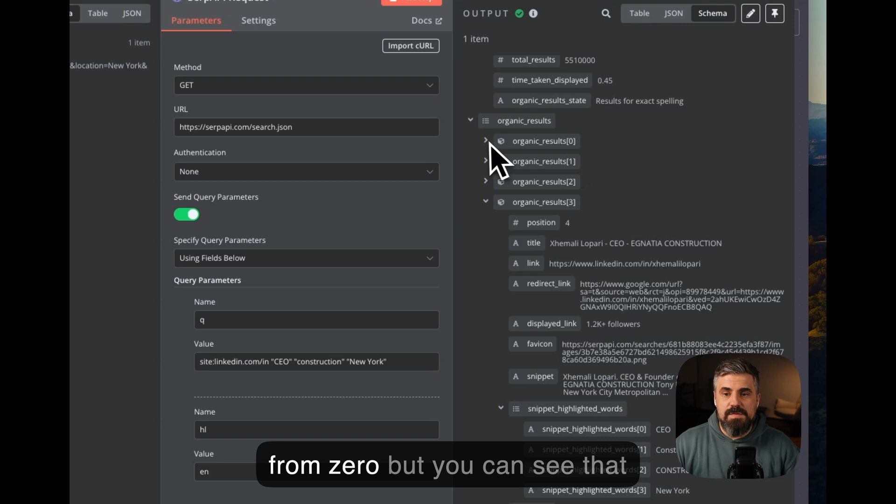
left_click(486, 141)
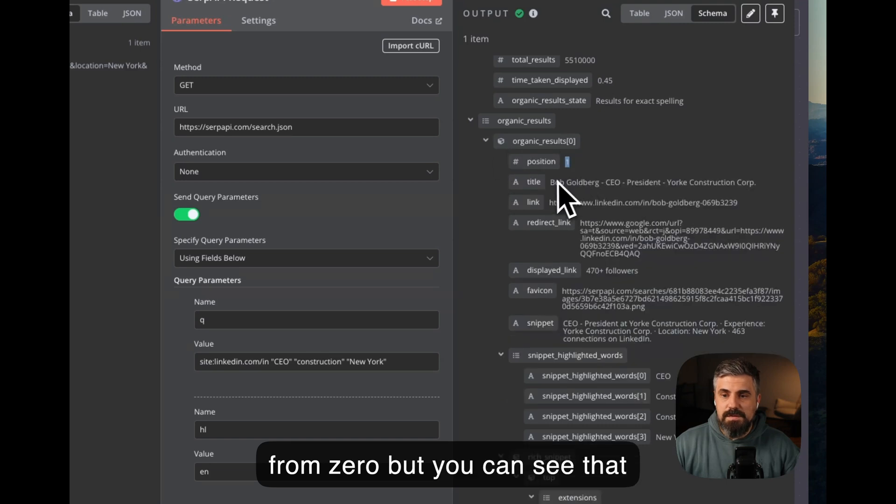
mouse_move(637, 205)
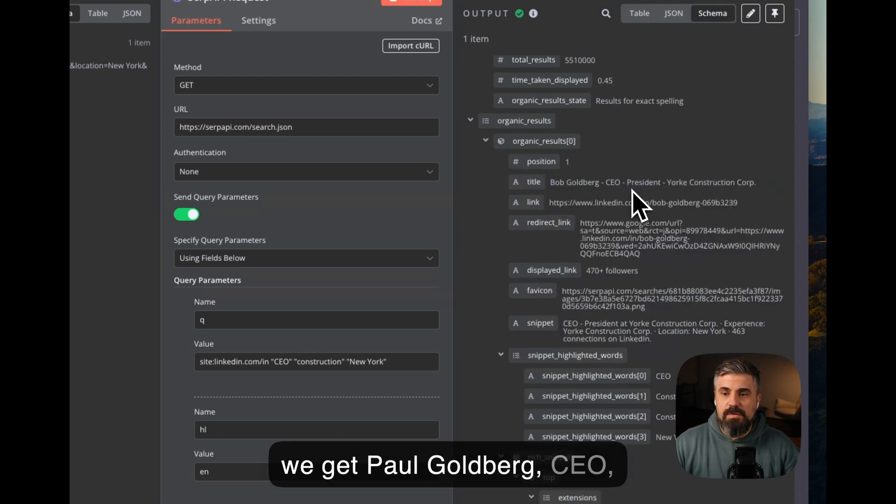
mouse_move(751, 208)
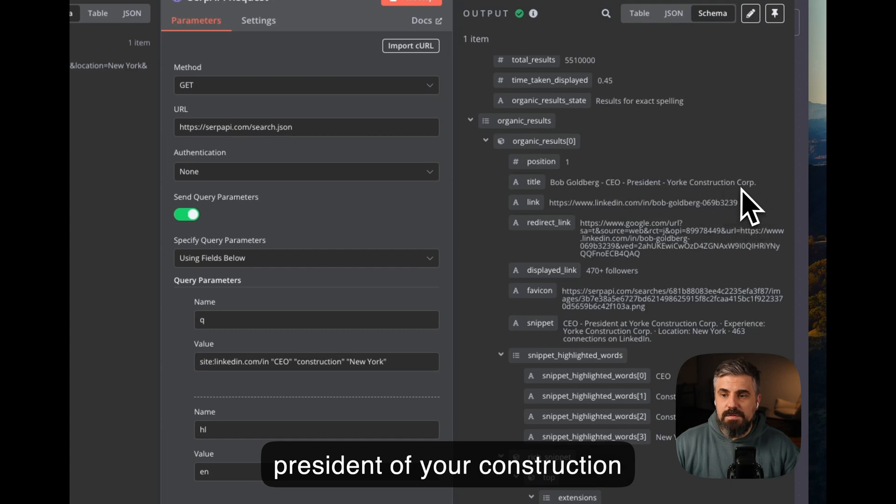
double_click(642, 202)
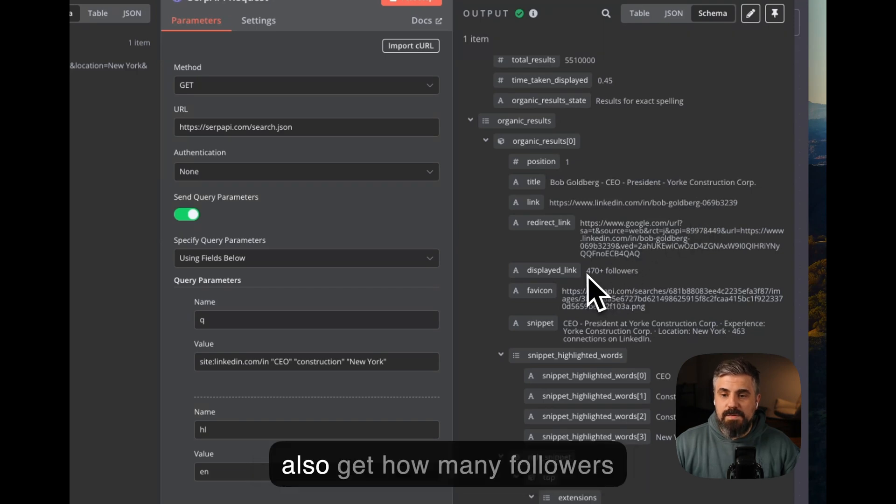
double_click(611, 270)
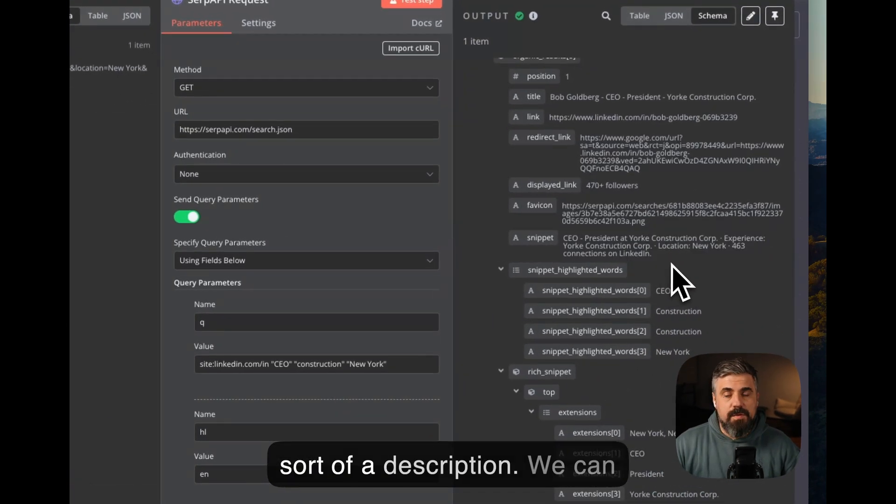
Collapse the search metadata and search information sections of the output
scroll("up", 3)
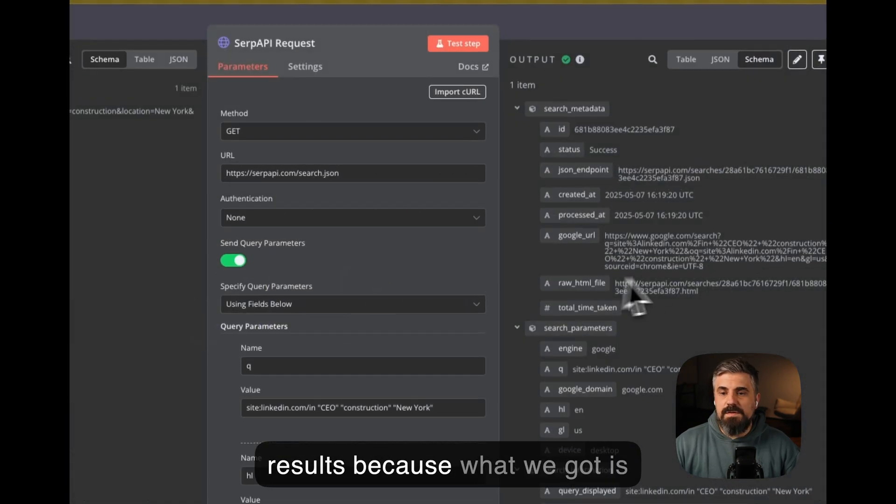
left_click(517, 109)
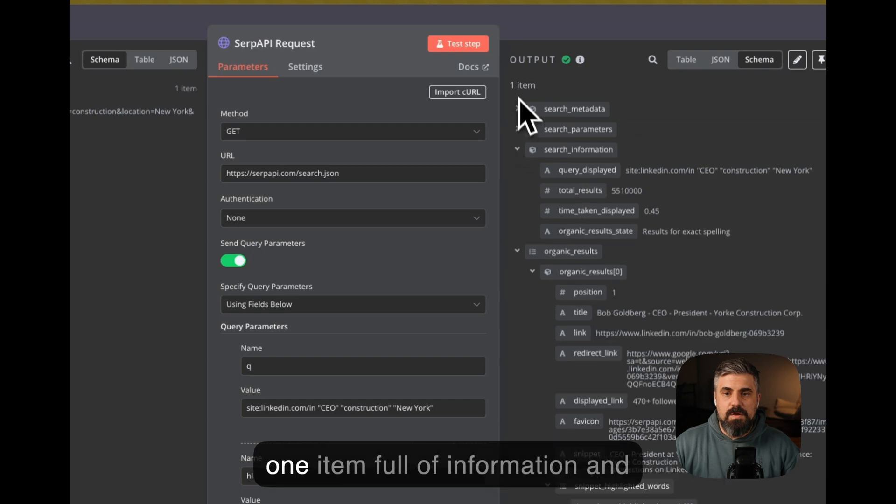
left_click(517, 150)
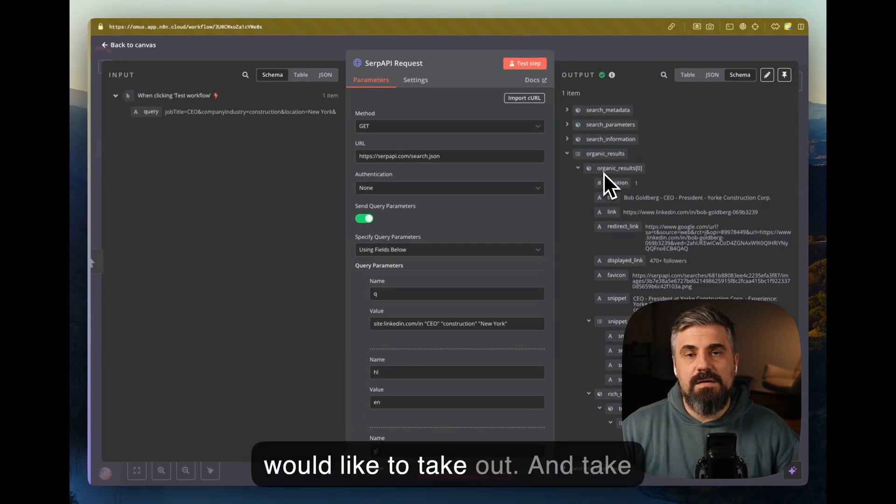
mouse_move(649, 238)
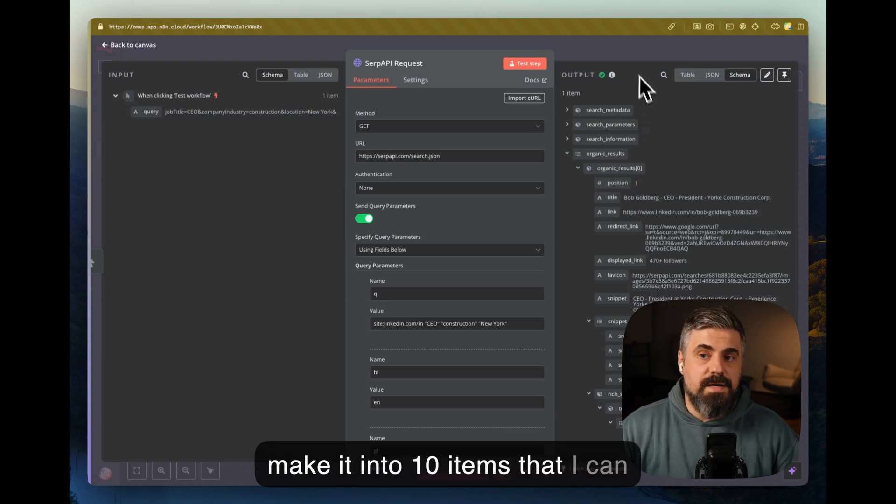
mouse_move(638, 69)
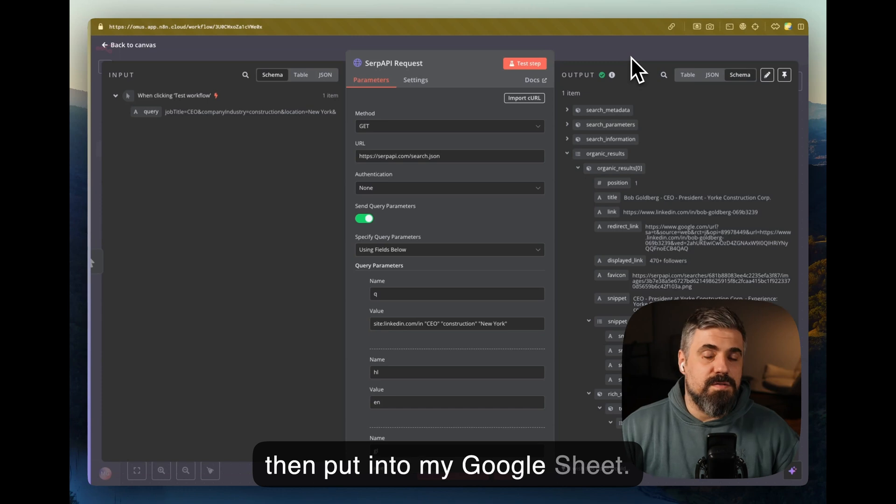
Add a Code node after SerpAPI Request and test it, returning 10 items
left_click(132, 45)
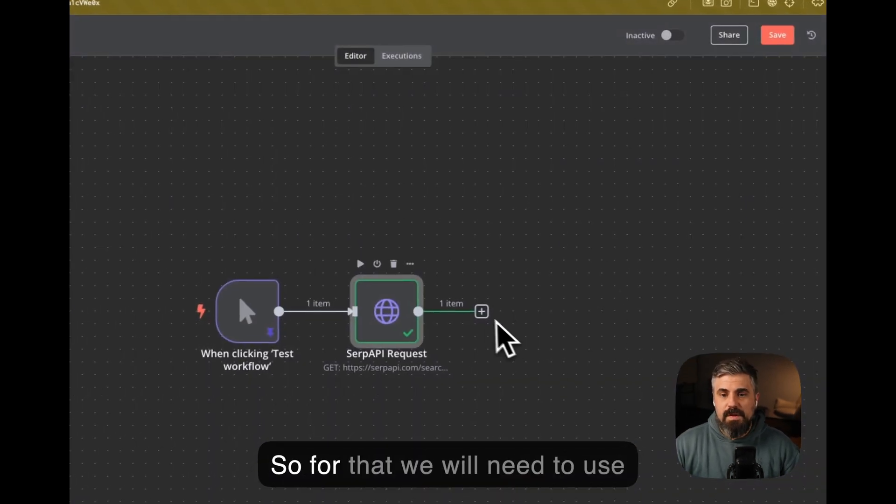
left_click(481, 311)
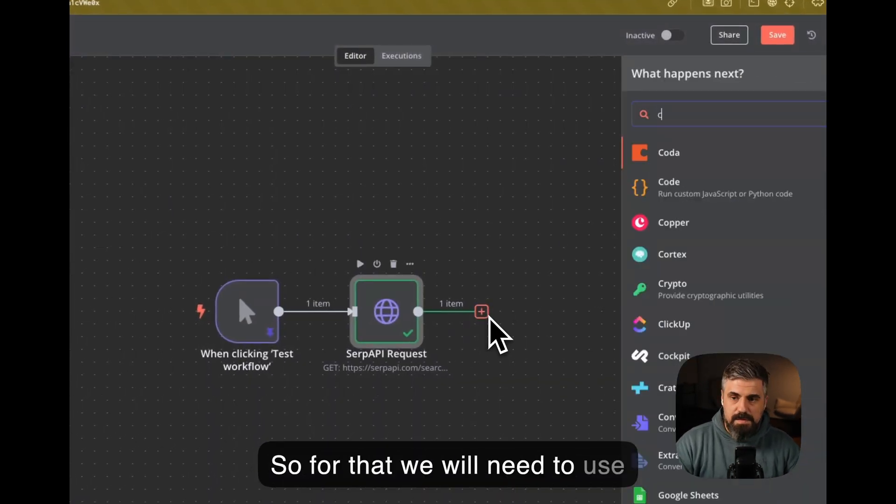
left_click(668, 187)
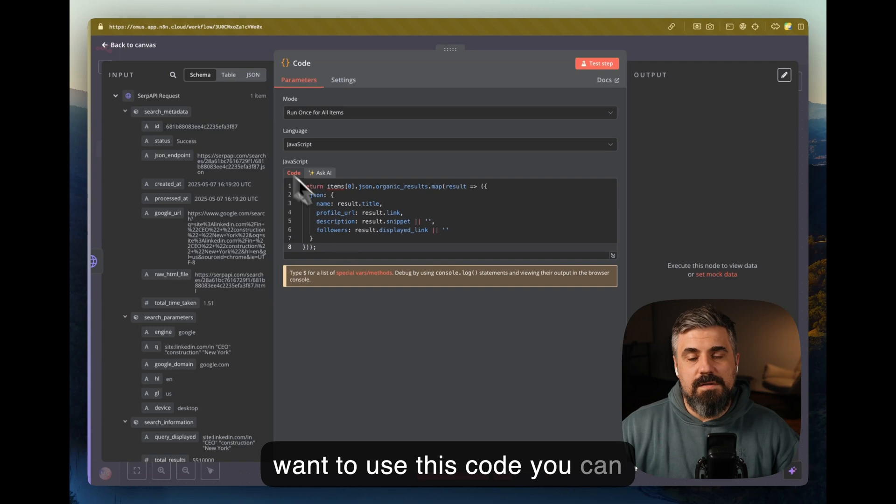
mouse_move(543, 319)
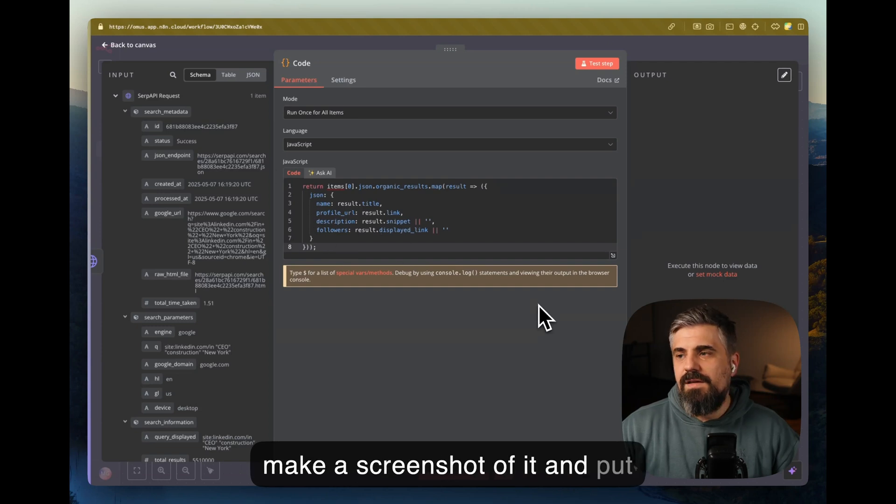
mouse_move(517, 326)
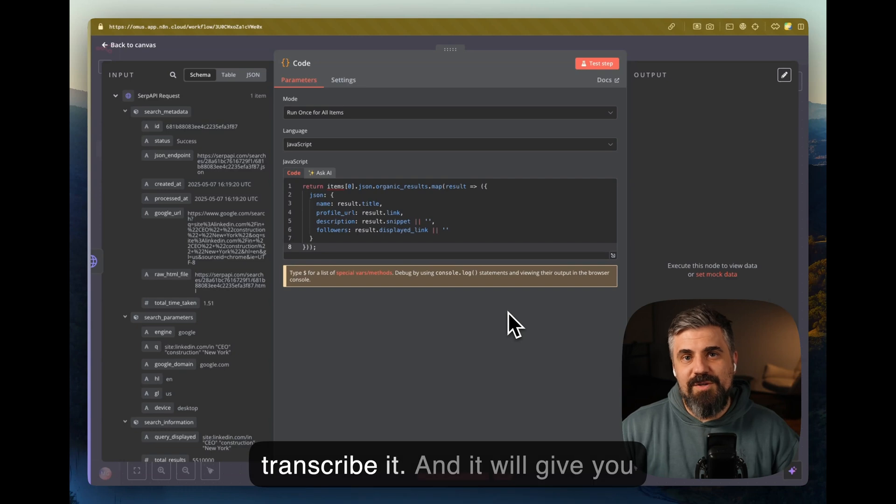
left_click(596, 63)
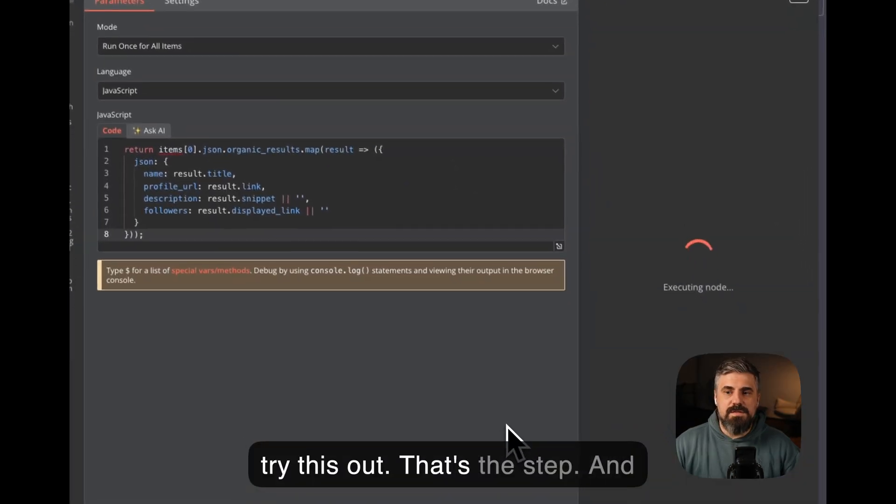
left_click(513, 76)
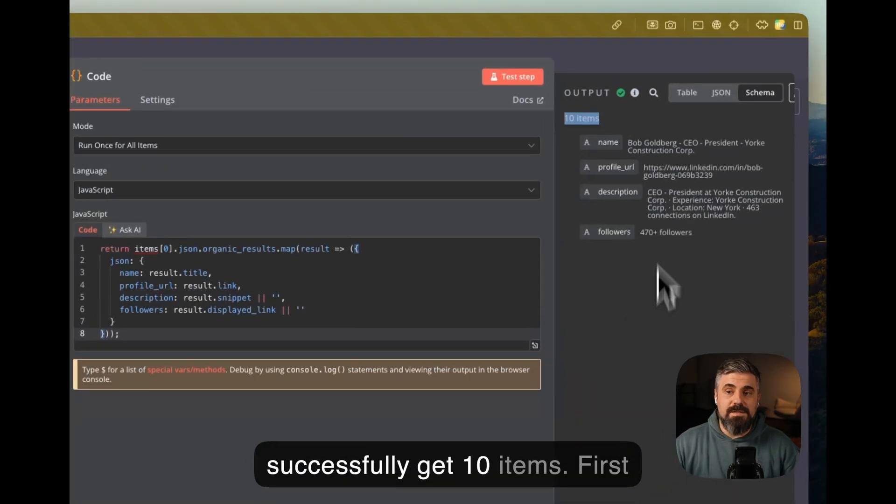
mouse_move(680, 171)
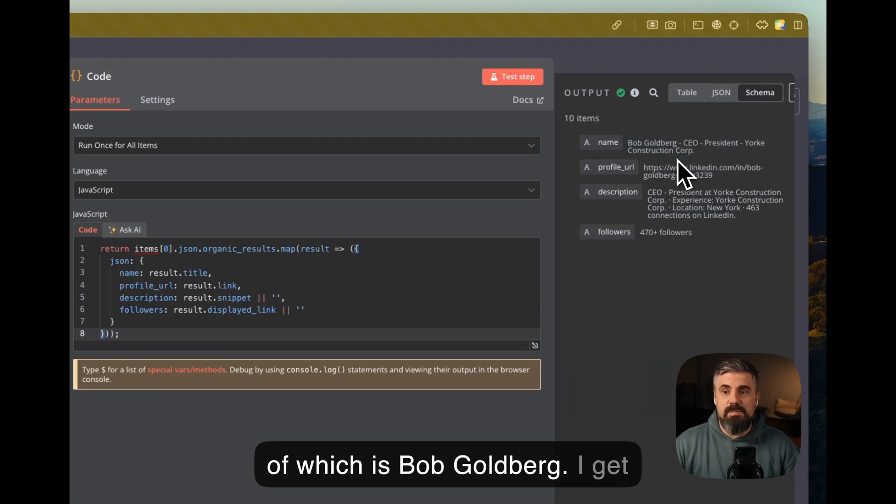
mouse_move(663, 205)
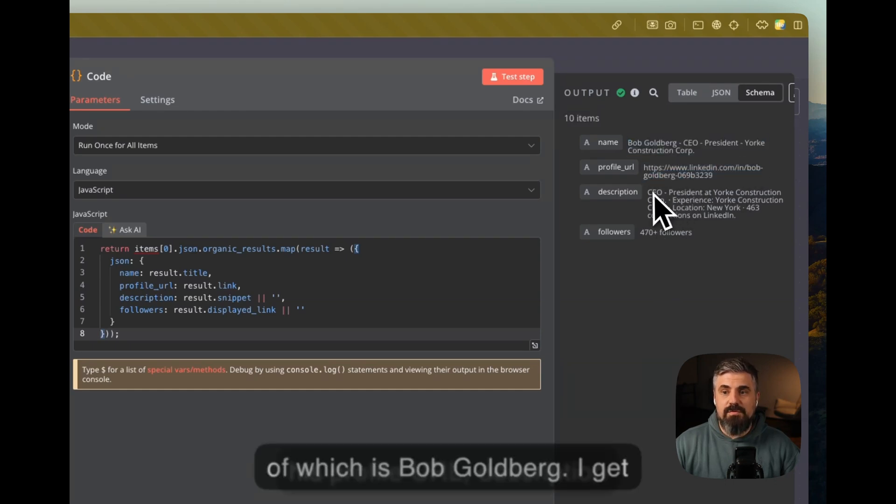
mouse_move(646, 257)
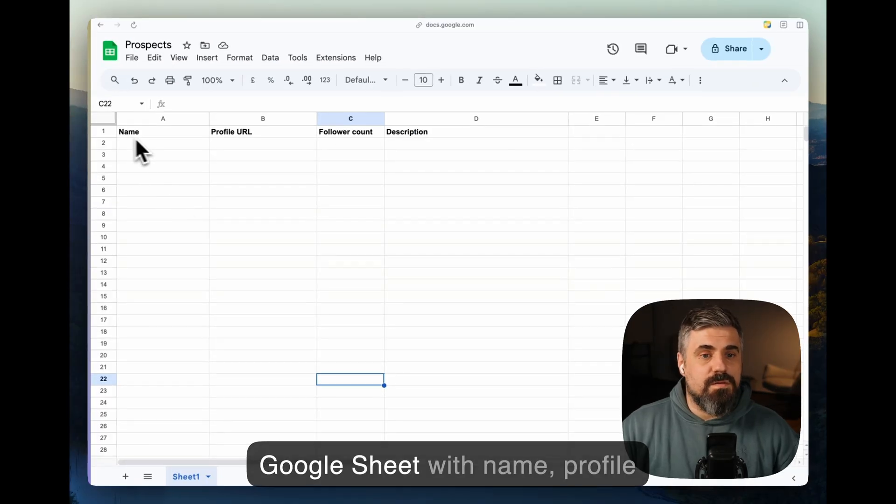
mouse_move(412, 196)
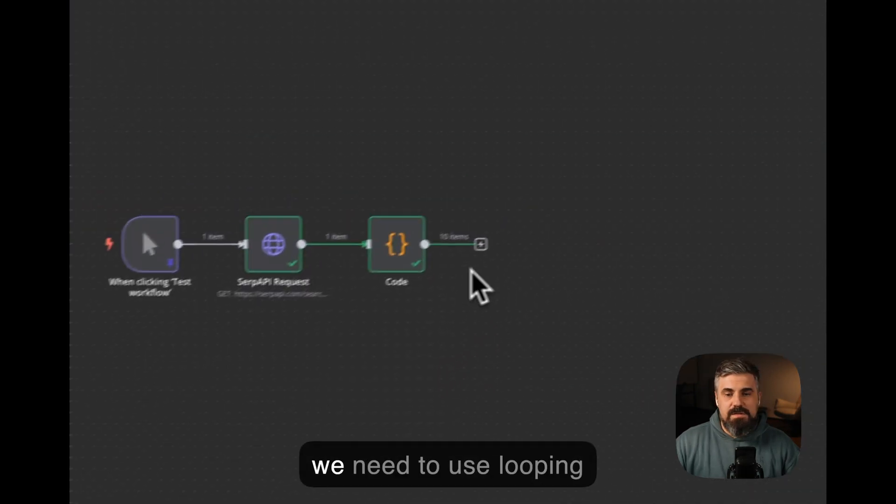
Add a Loop Over Items node after the Code node and return to the canvas
left_click(481, 244)
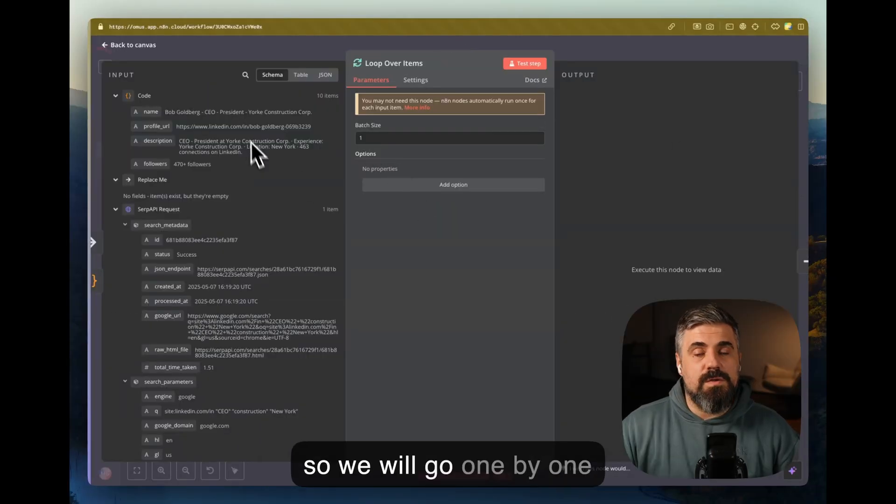
mouse_move(314, 109)
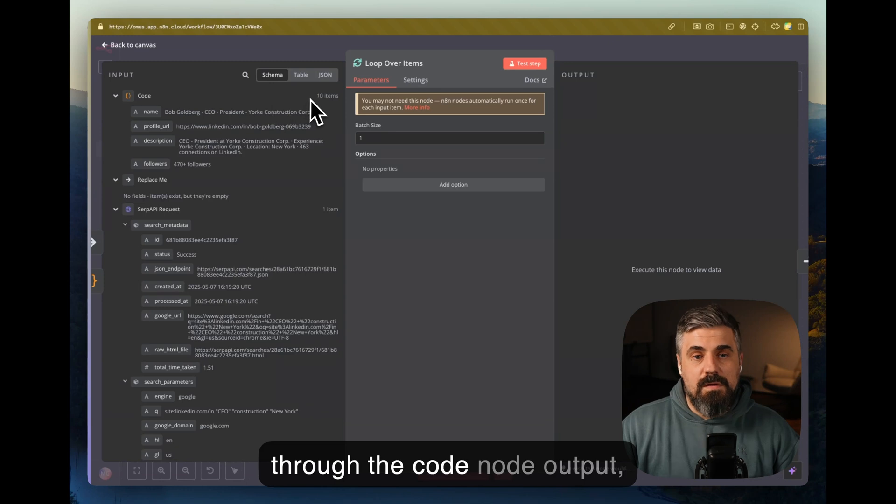
left_click(127, 44)
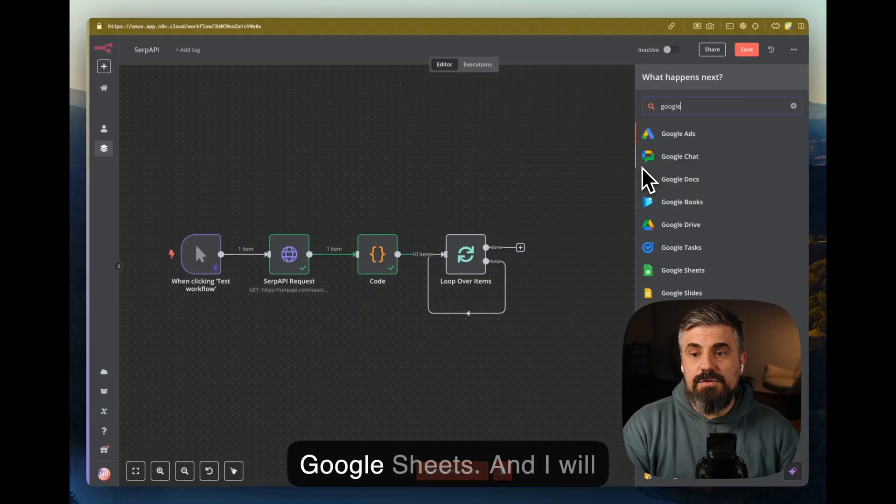
Add a Google Sheets append-row node targeting Sheet1 of the Prospects spreadsheet
left_click(682, 270)
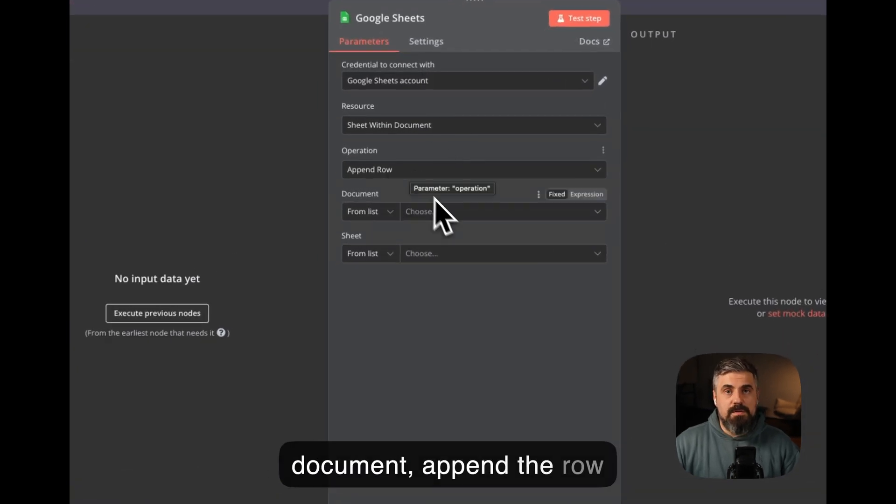
left_click(501, 211)
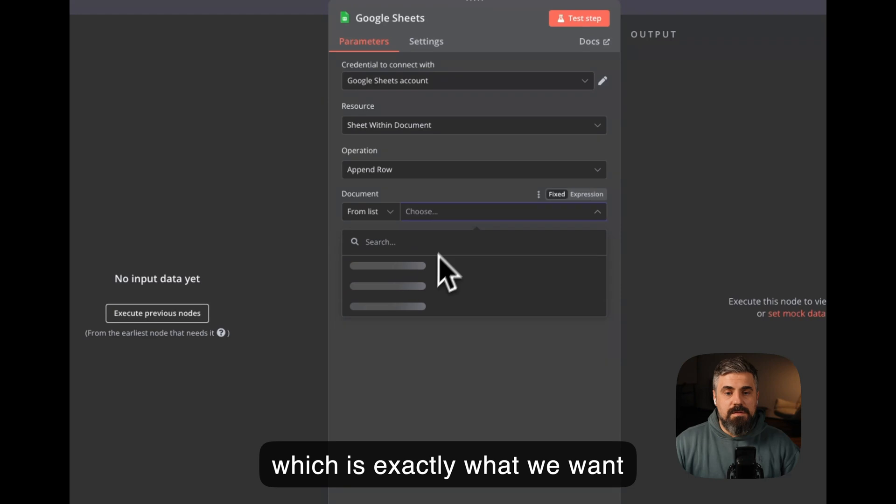
left_click(386, 265)
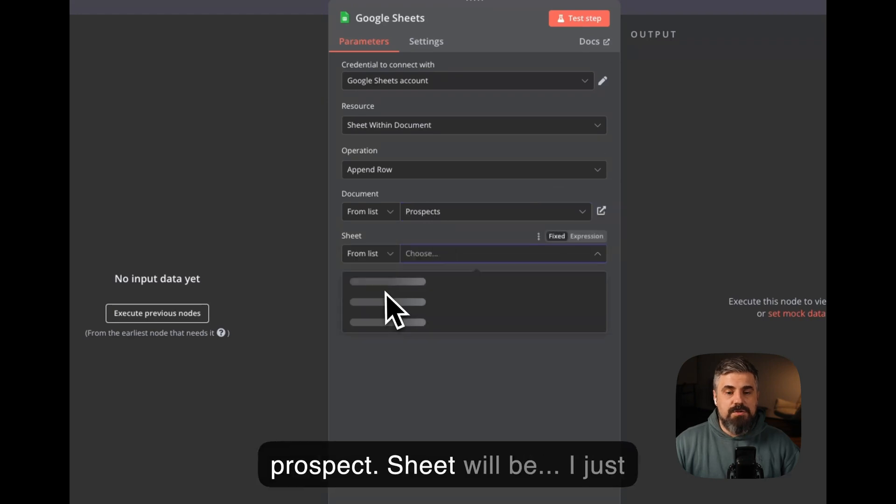
left_click(388, 281)
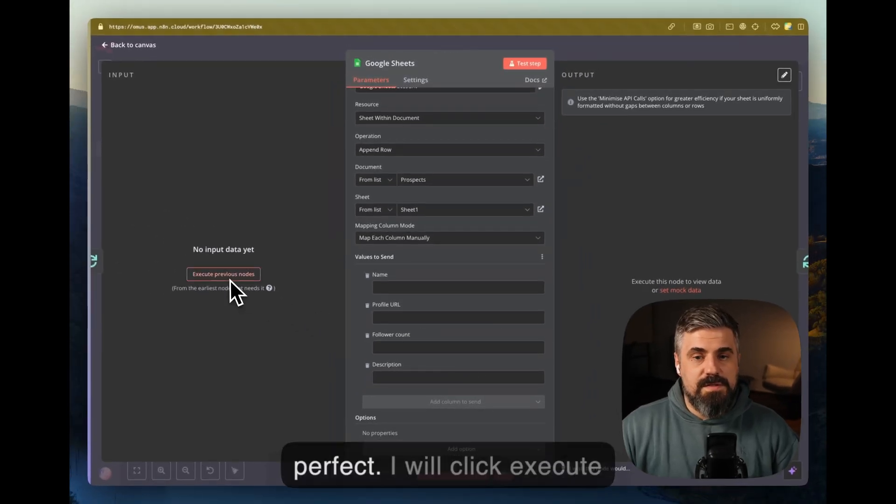
Run the earlier nodes to load input data for the Google Sheets column mapping
left_click(223, 274)
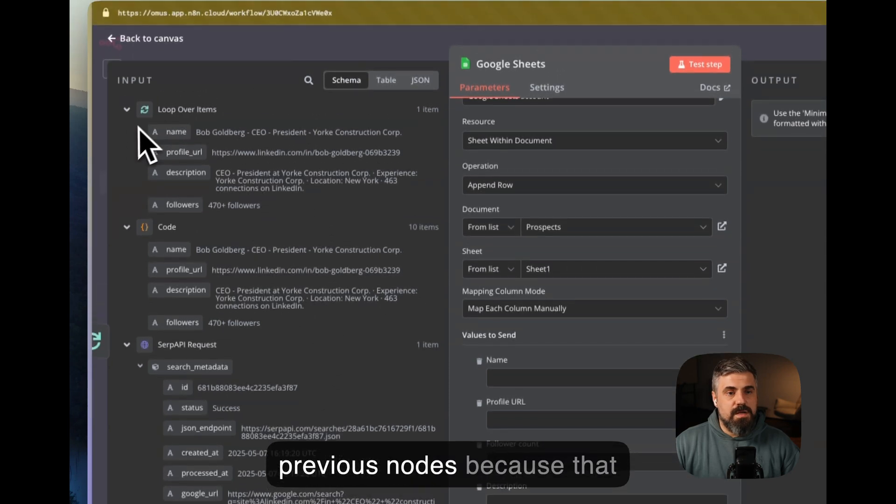
left_click(126, 226)
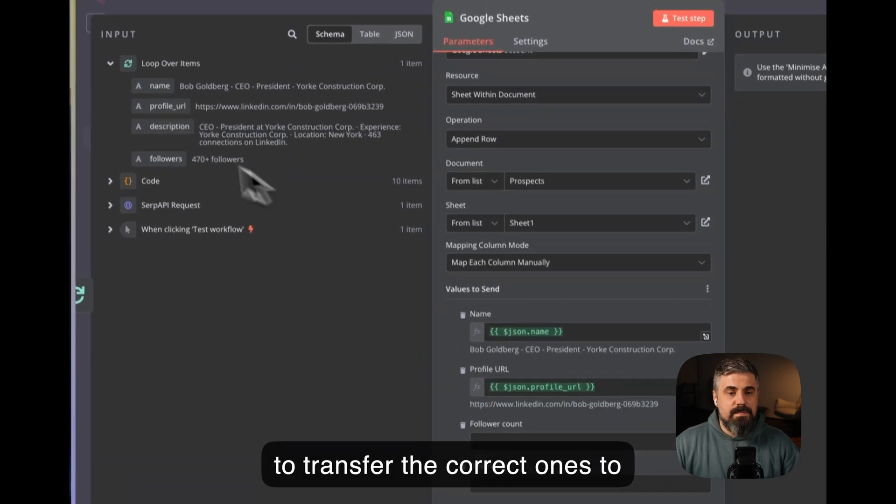
scroll("down", 3)
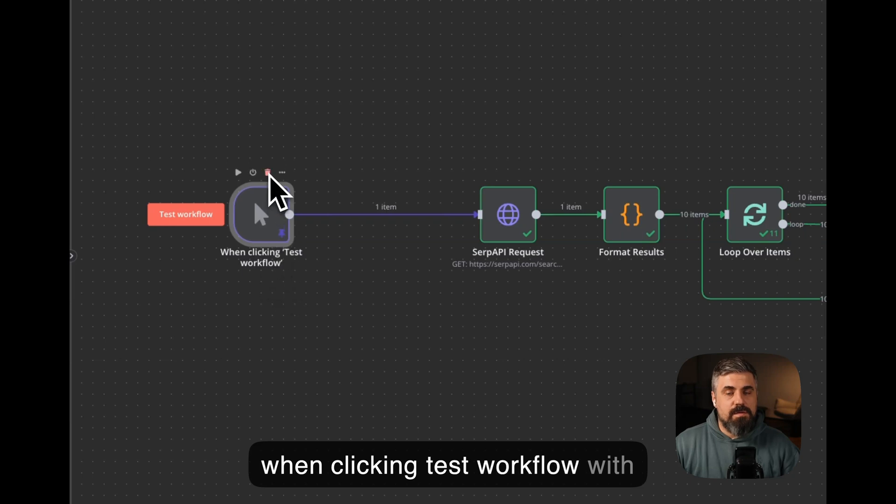
Replace the manual trigger with an On form submission trigger titled Search Linkedin
left_click(267, 172)
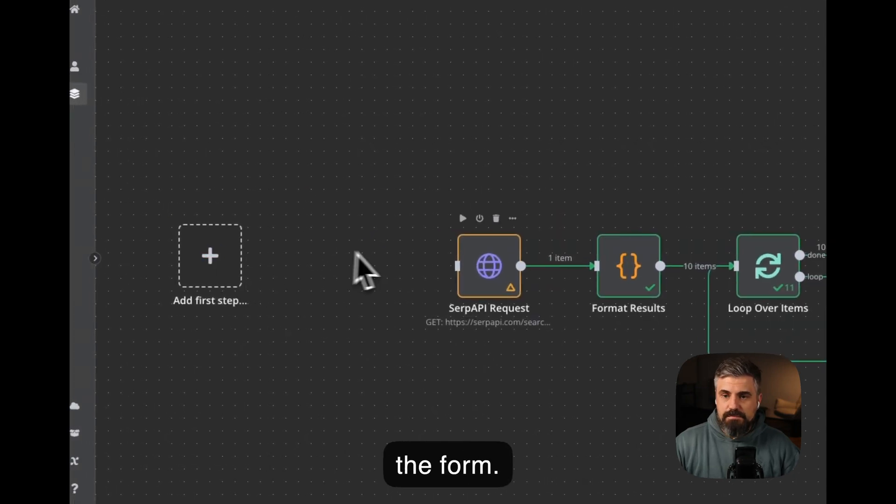
left_click(209, 255)
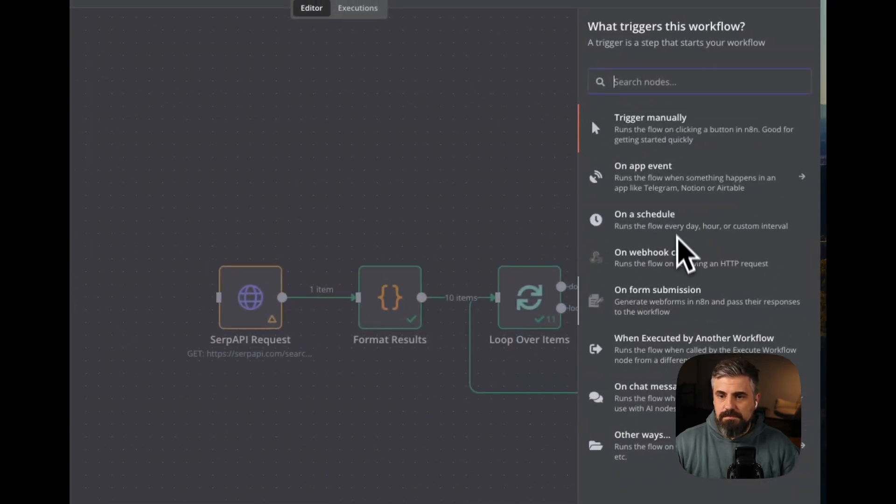
left_click(657, 289)
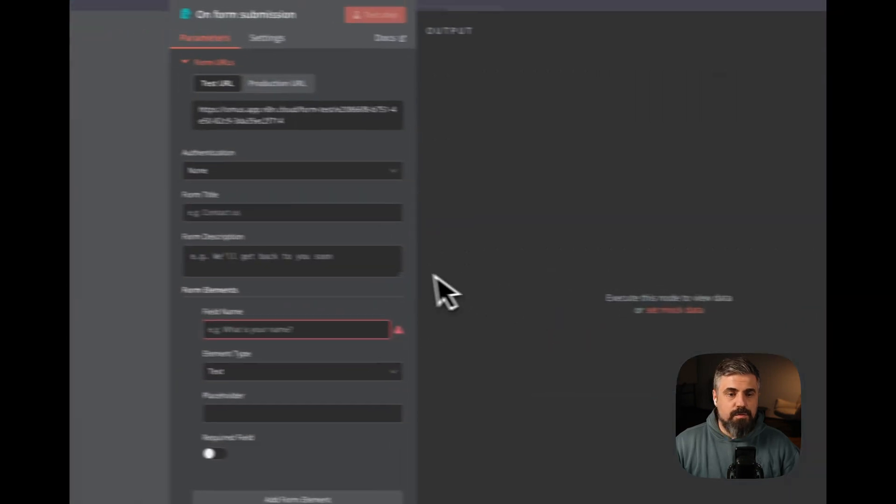
type("Sea")
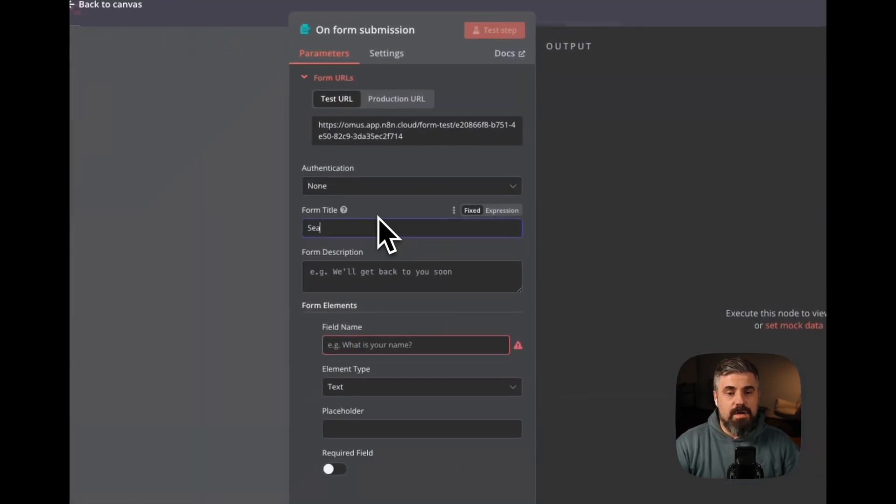
type("rch Linkedin")
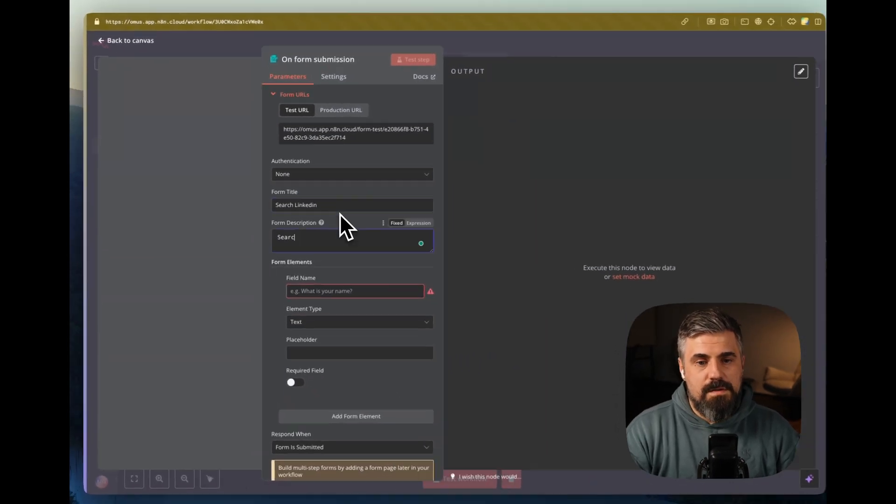
type("Search Linkedin")
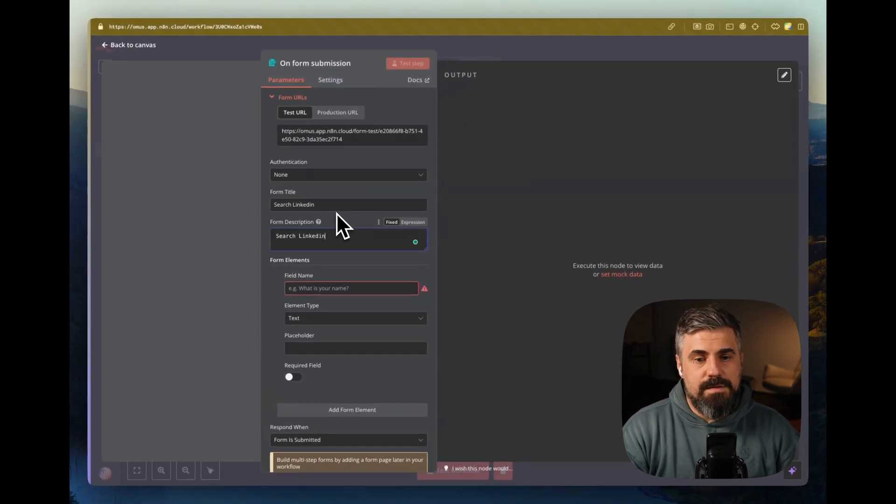
type("profiles")
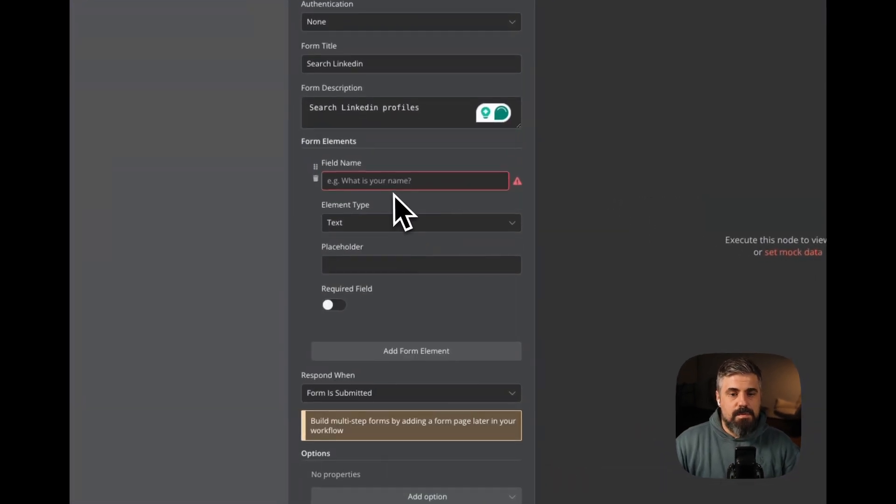
Add Job Title, Company Industry and Location fields to the form
left_click(415, 180)
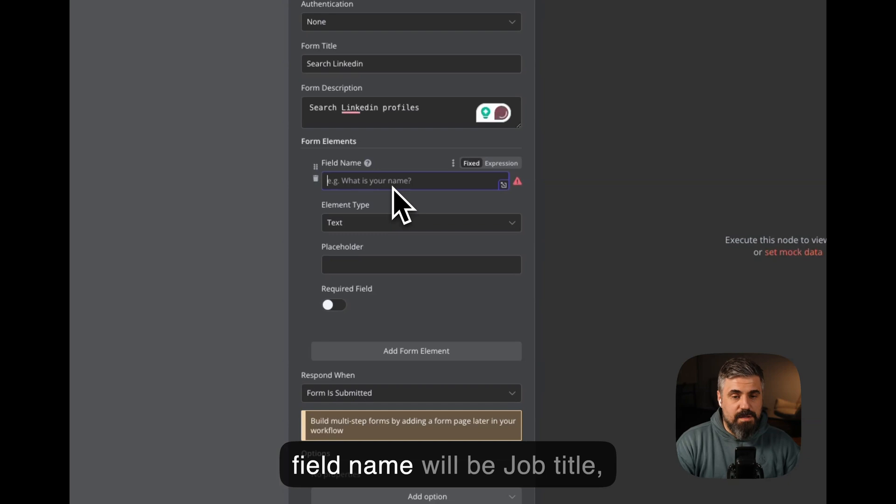
type("Job Title")
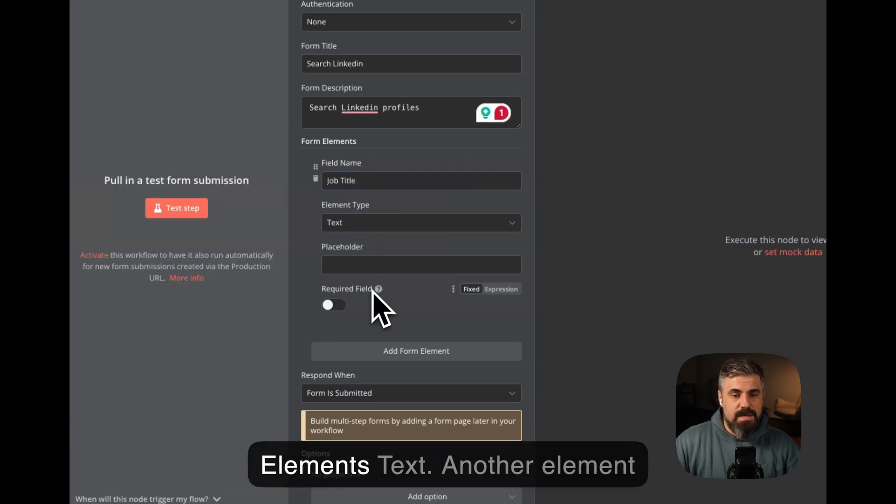
left_click(415, 351)
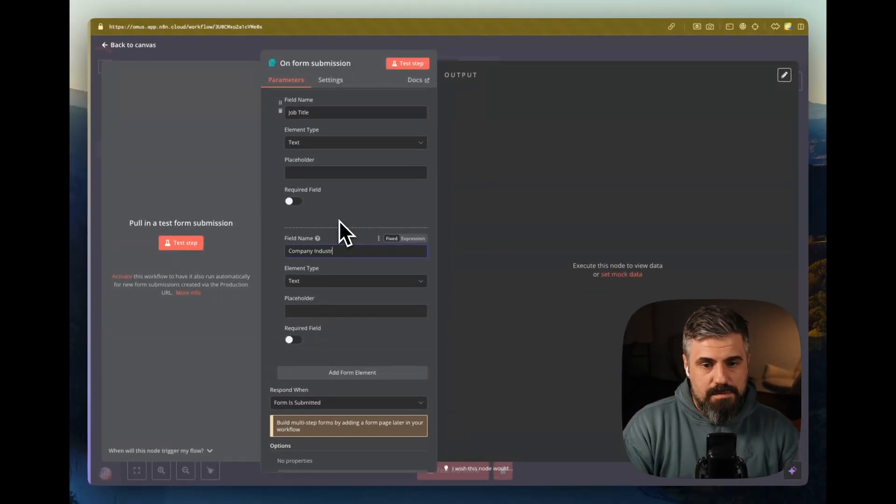
left_click(352, 372)
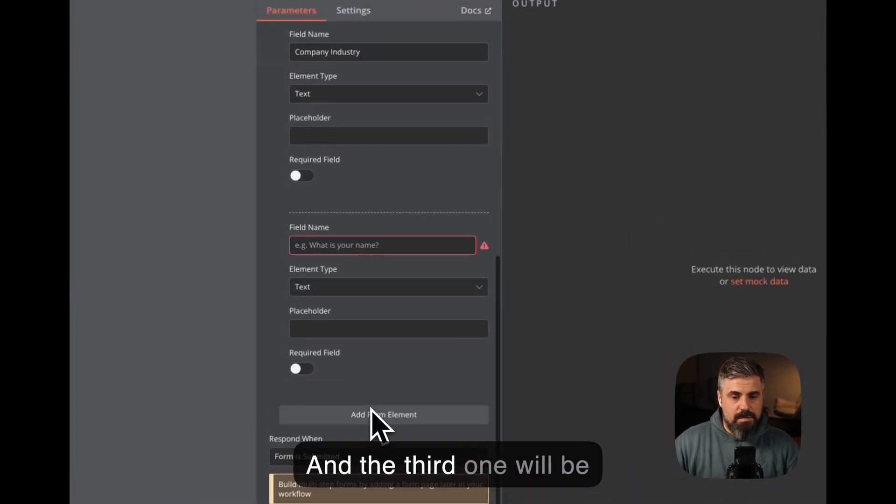
type("Loca")
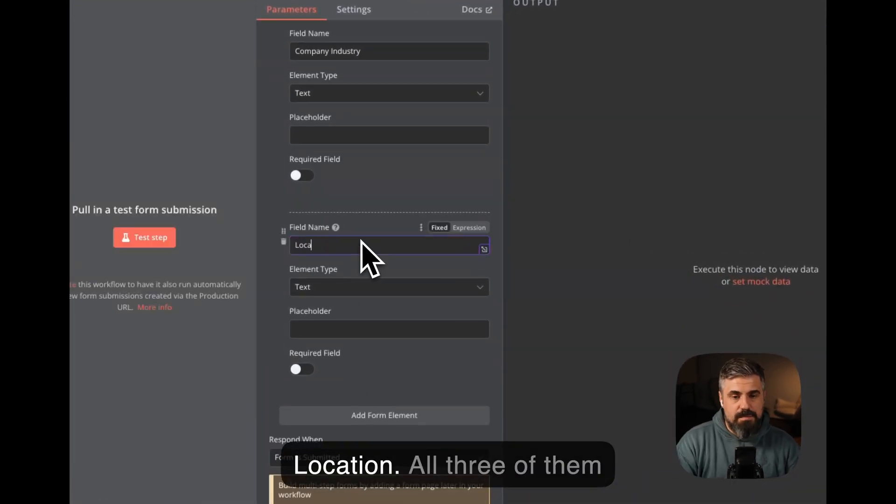
type("tion")
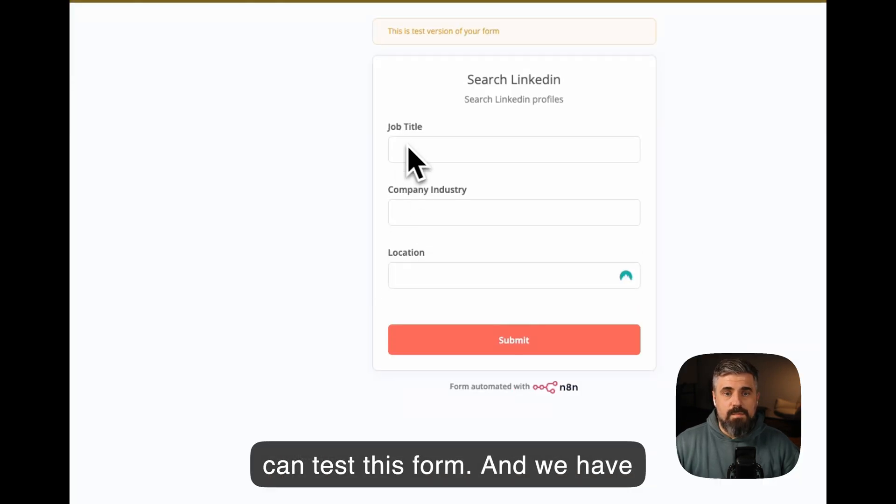
mouse_move(513, 339)
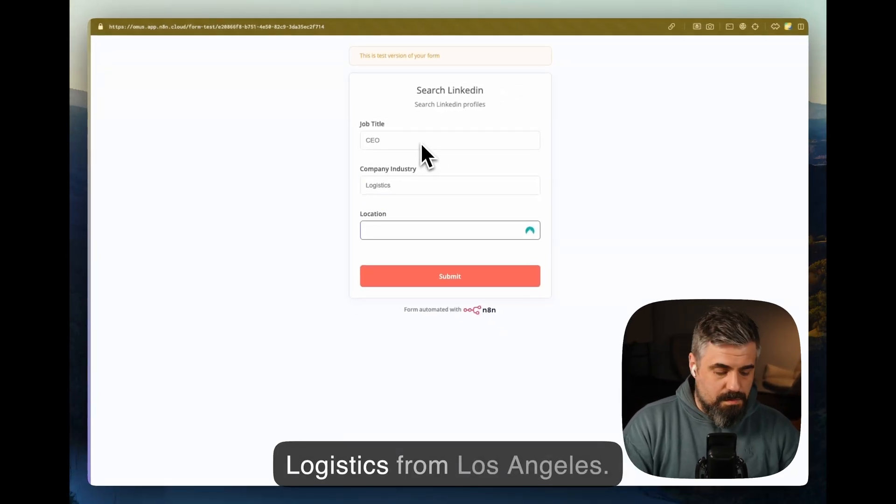
Submit the test form with CEO, Logistics and Los Angeles
type("Los")
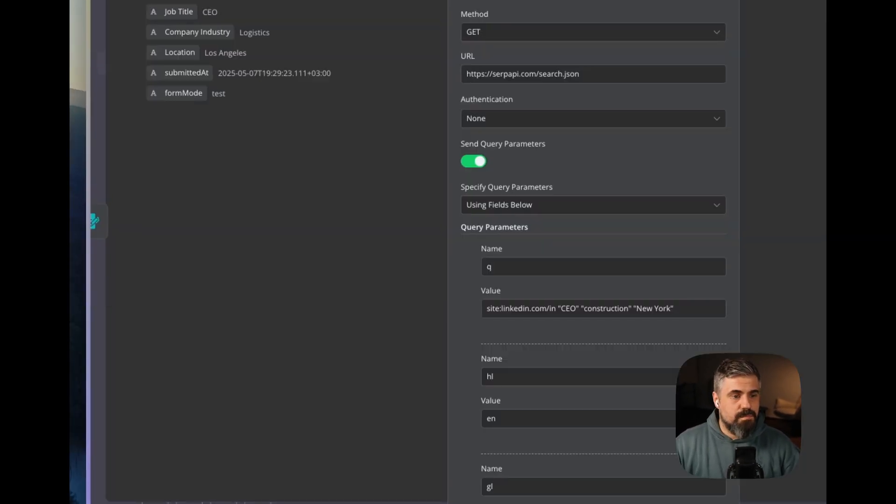
Scroll through the SerpAPI Request query parameters before returning to the canvas
scroll("up", 3)
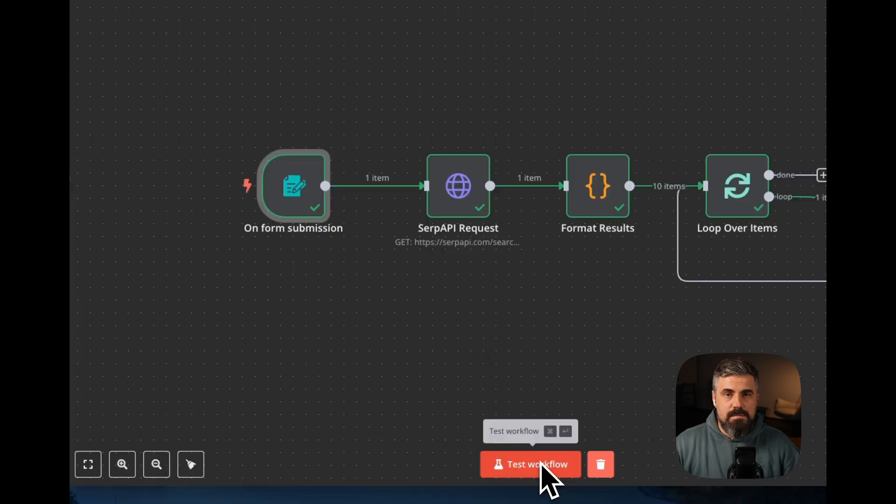
Run a test and submit the form with CEO, Warehousing and Denver
left_click(530, 464)
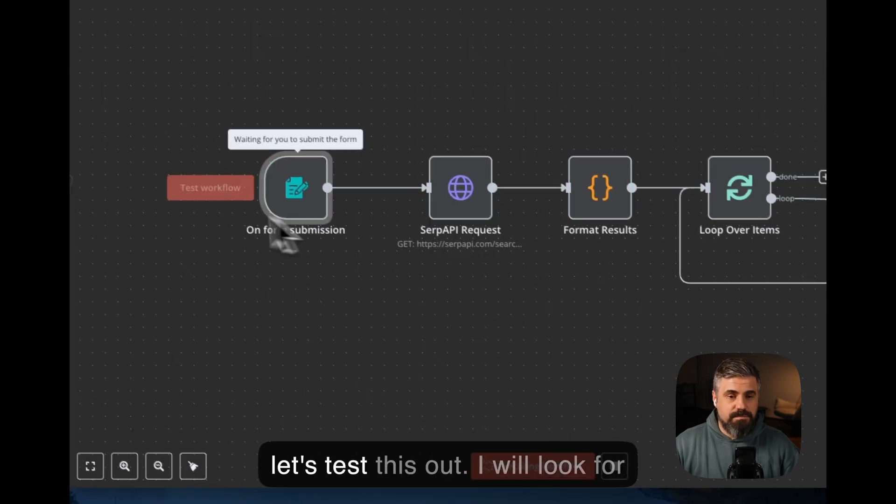
left_click(210, 187)
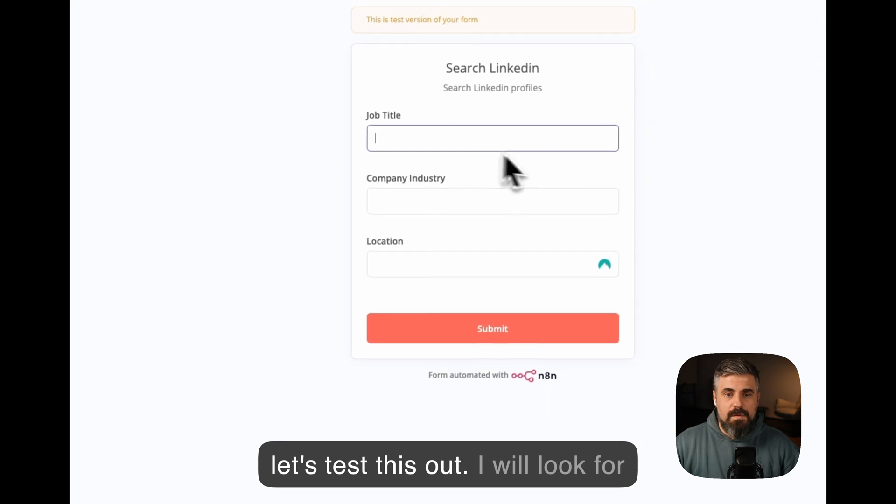
type("CEO")
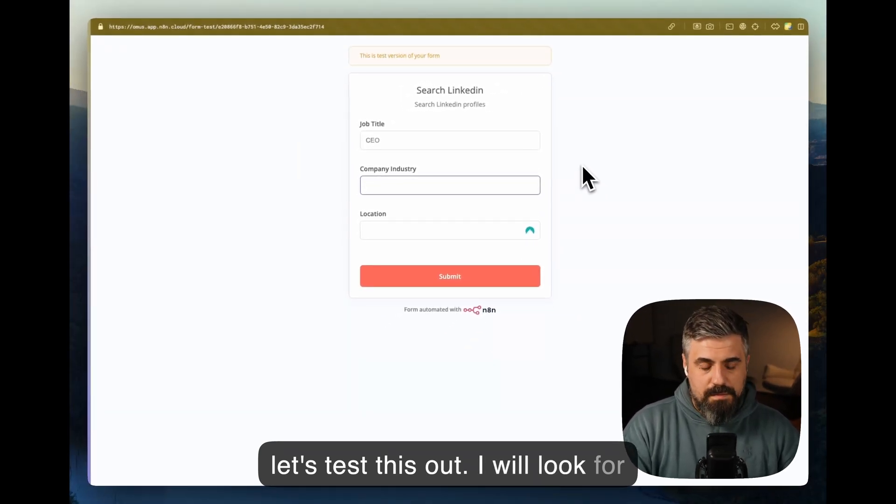
type("Ware")
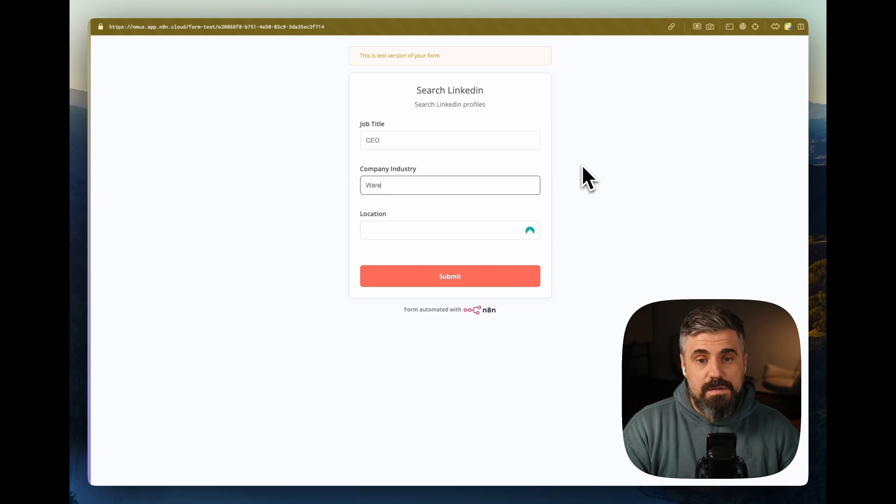
type("housing")
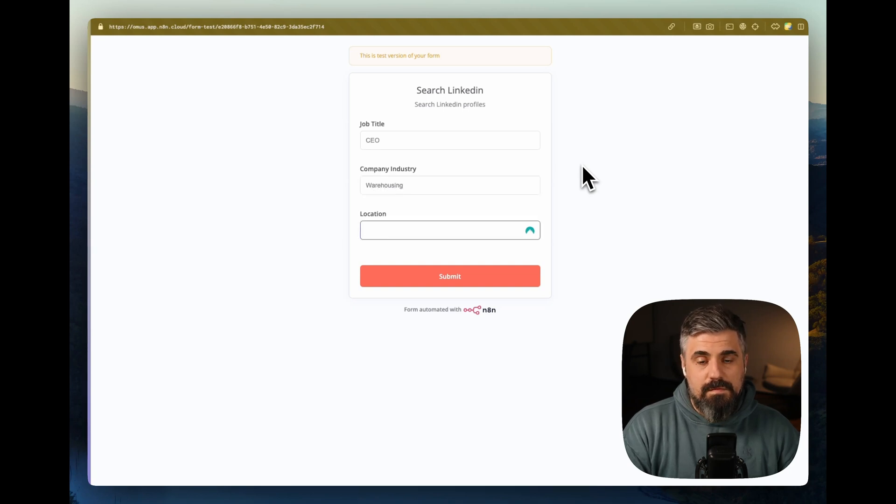
type("Denve")
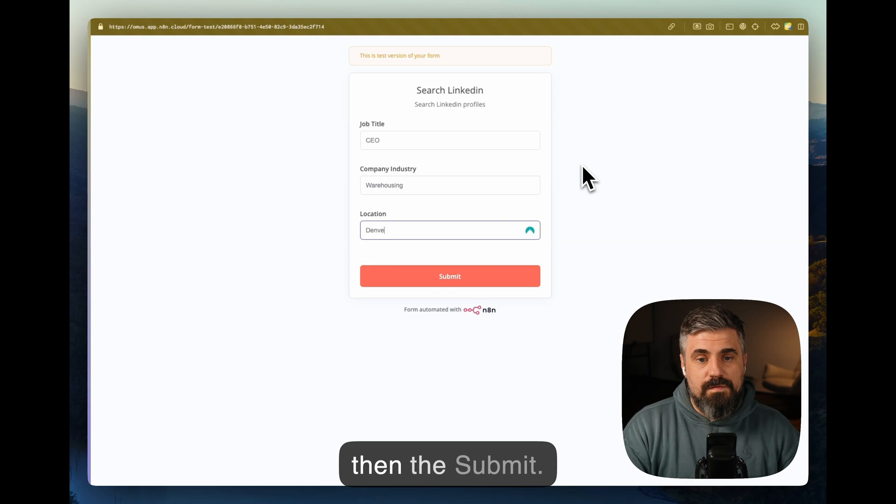
left_click(449, 275)
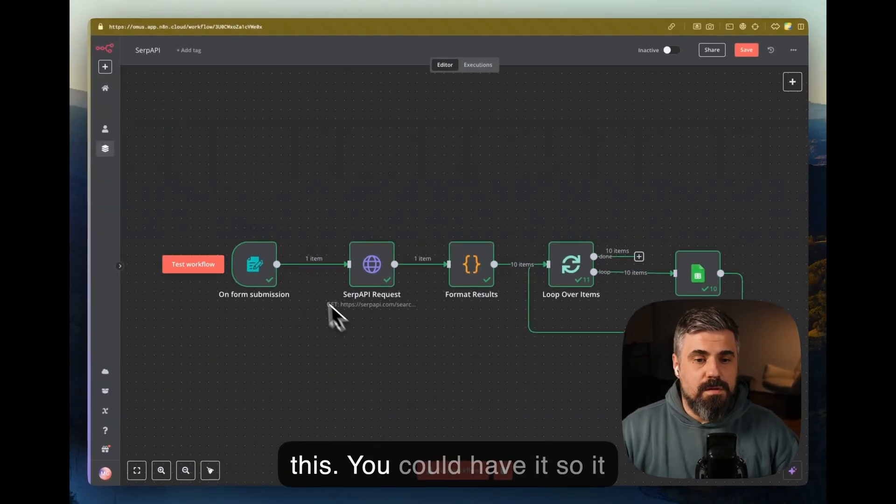
mouse_move(273, 314)
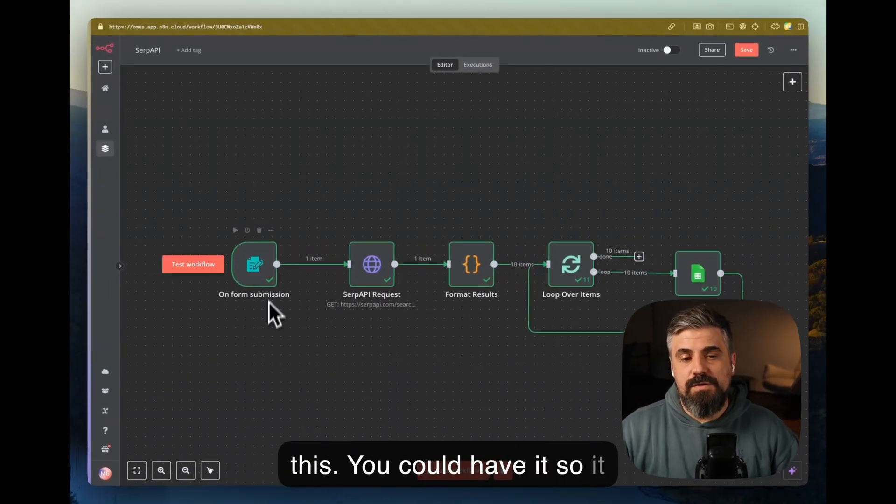
mouse_move(308, 369)
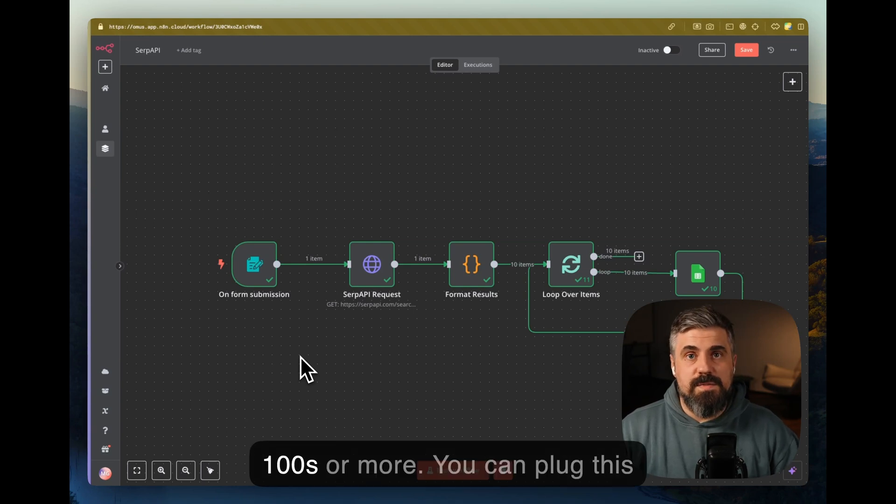
mouse_move(334, 374)
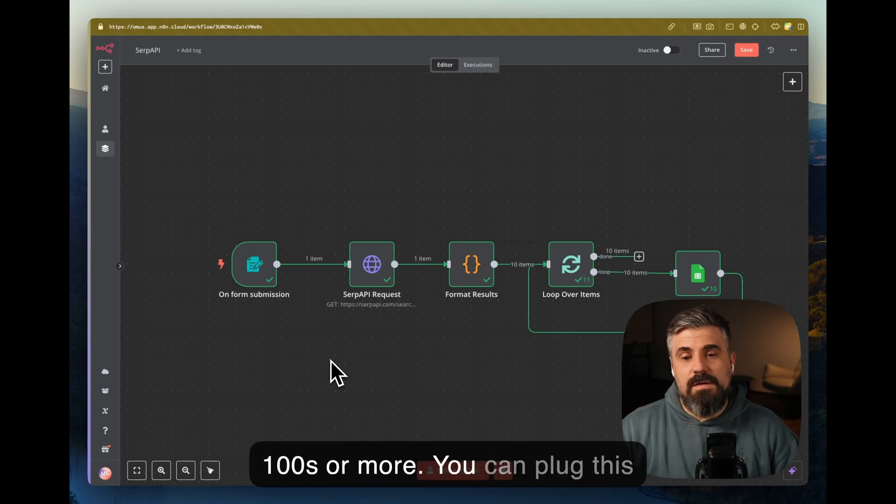
mouse_move(254, 220)
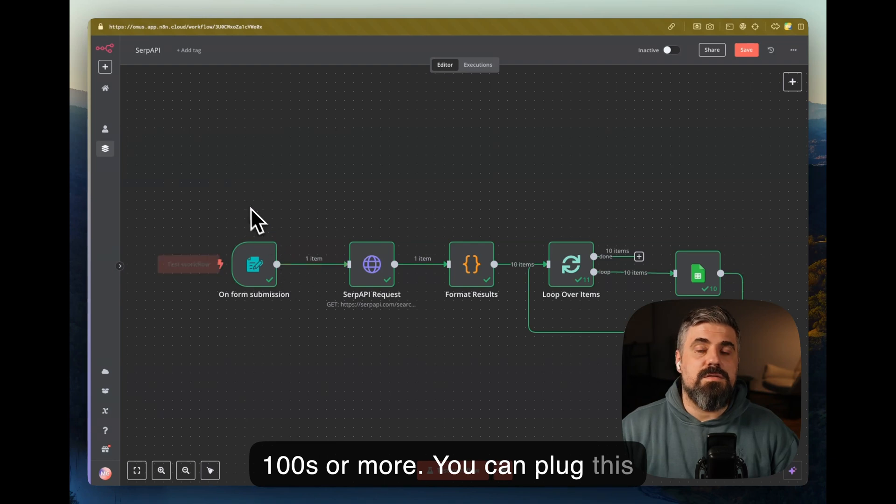